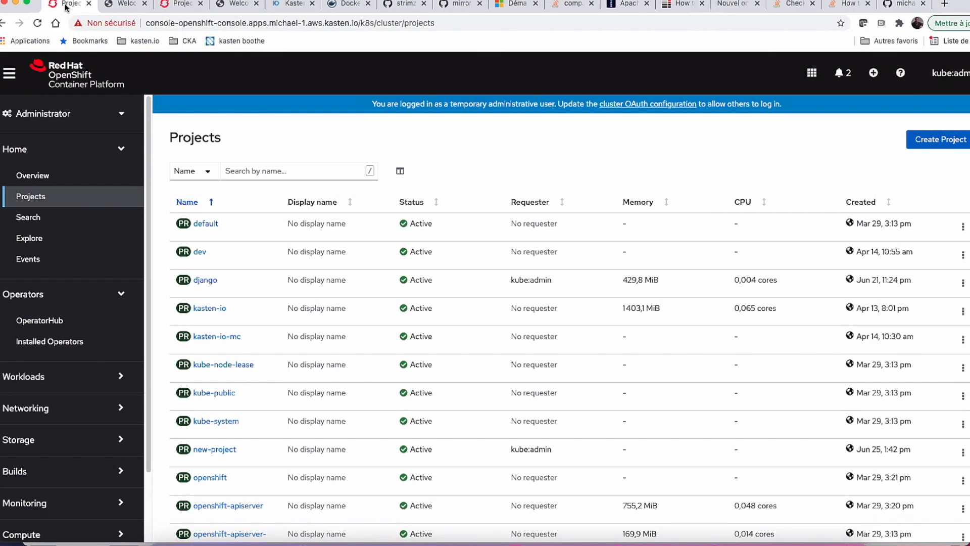
Step: Browse the cluster project lists, then open michael-1 from the K10 multi-cluster dashboard
left_click(289, 23)
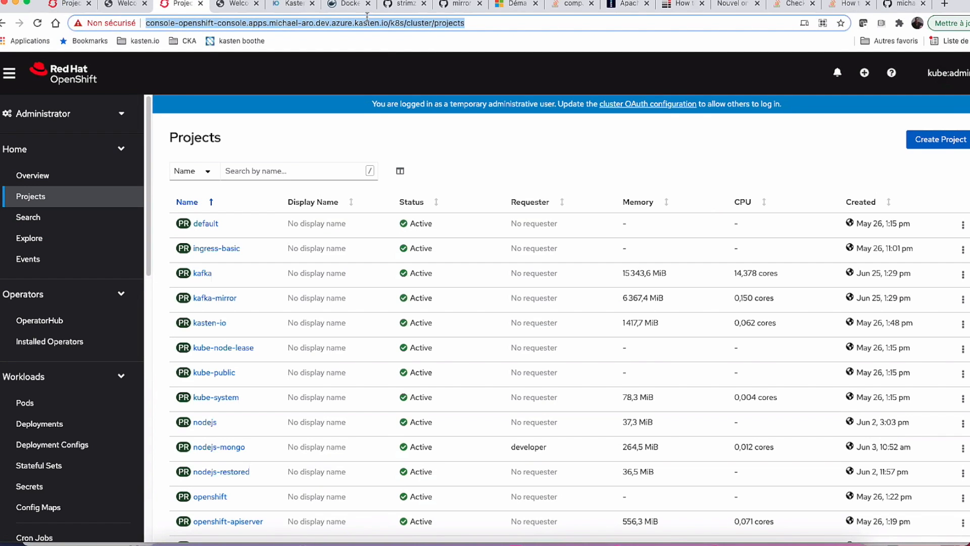
left_click(69, 5)
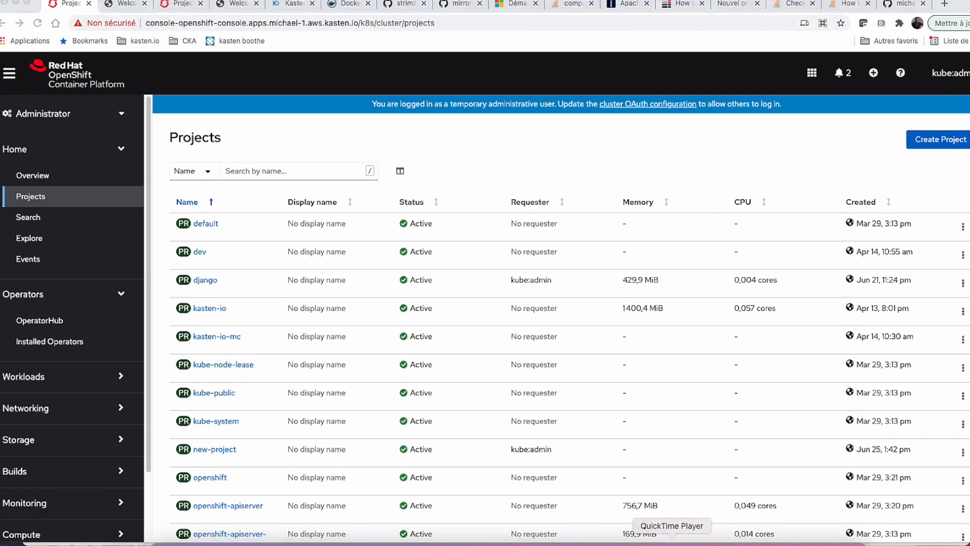
left_click(198, 3)
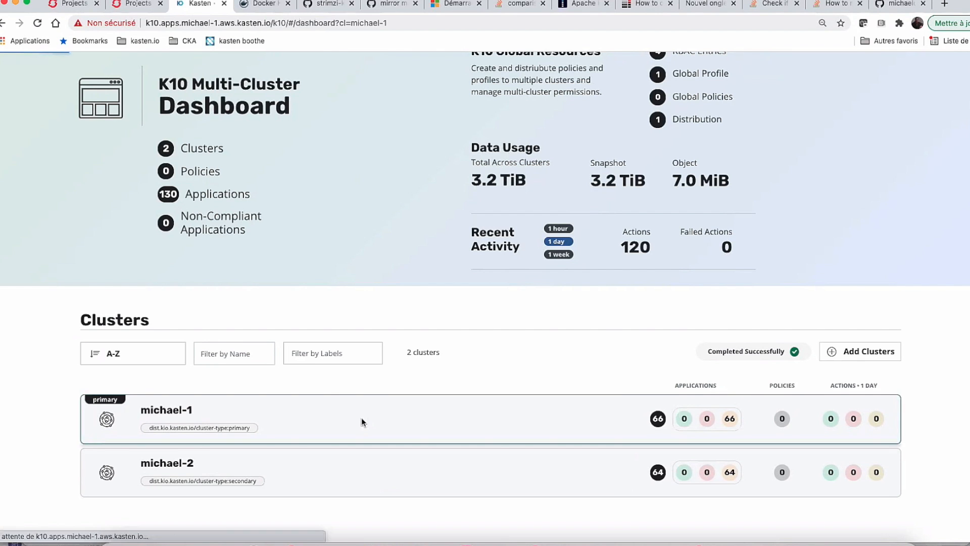
left_click(165, 410)
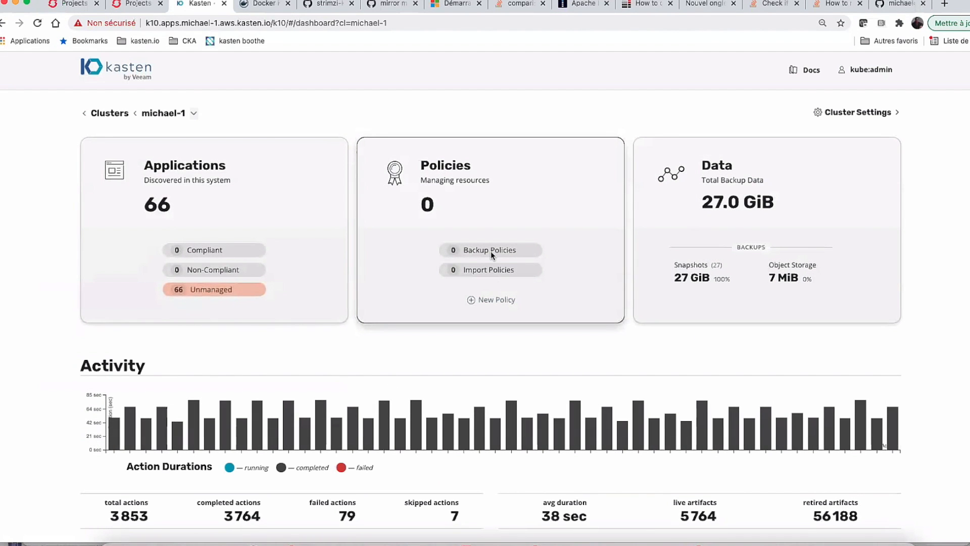
Step: Start a new daily policy with snapshot exports enabled to a chosen profile
left_click(490, 249)
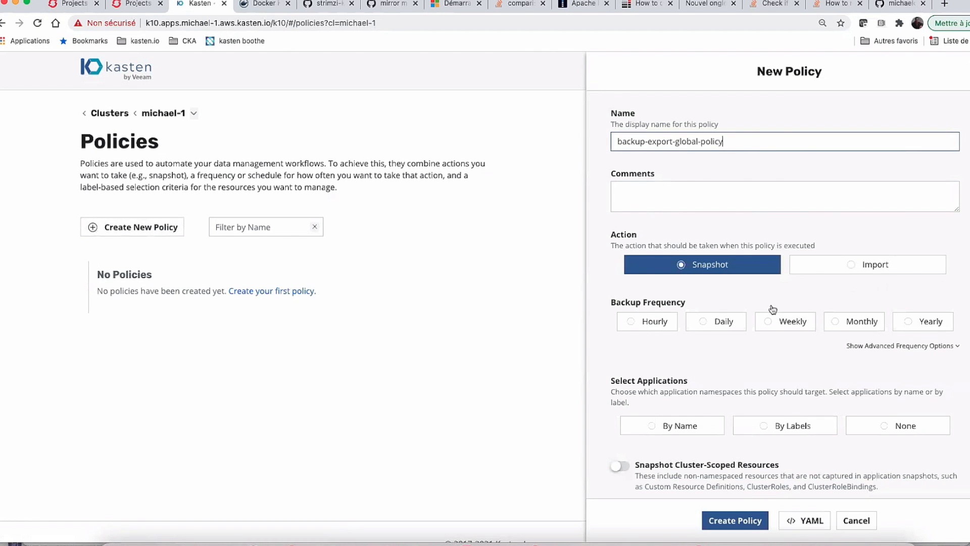
left_click(715, 322)
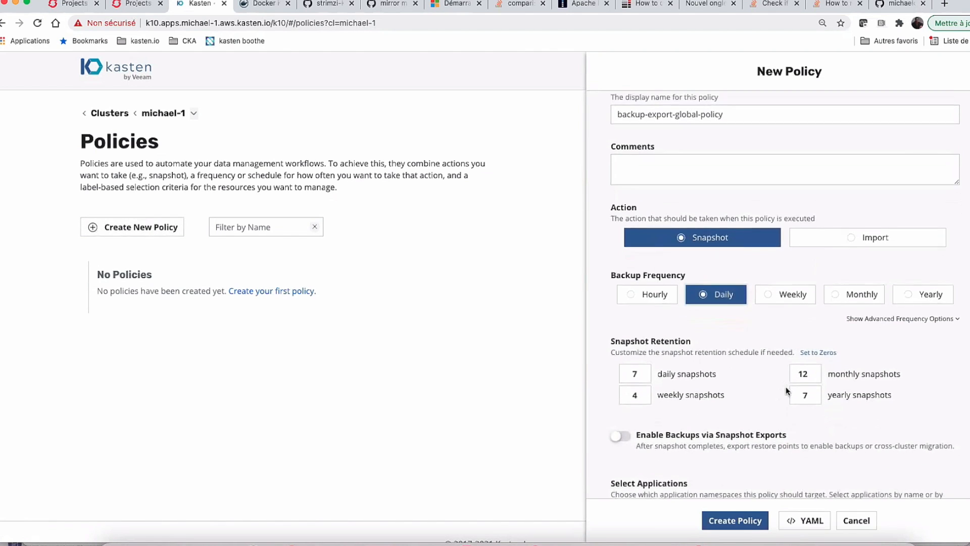
scroll("down", 3)
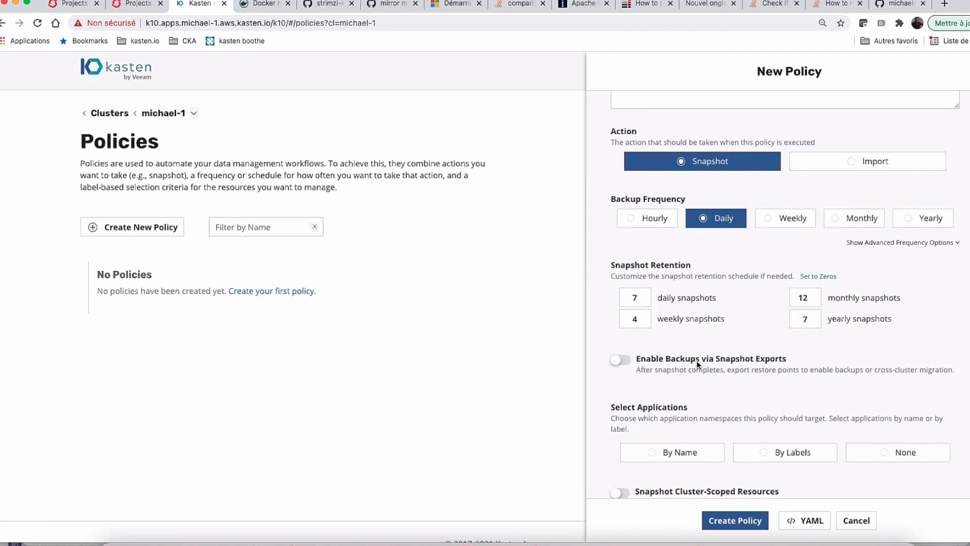
left_click(619, 359)
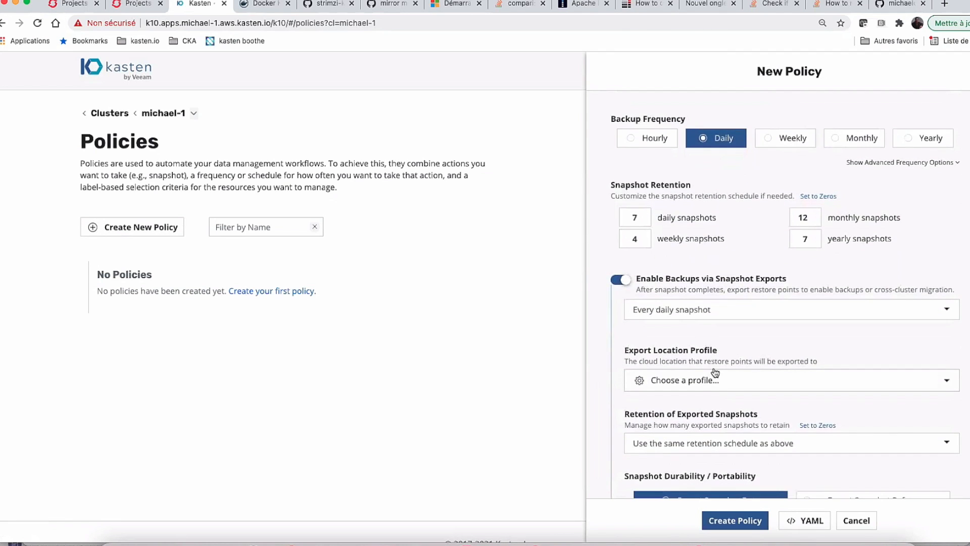
left_click(789, 380)
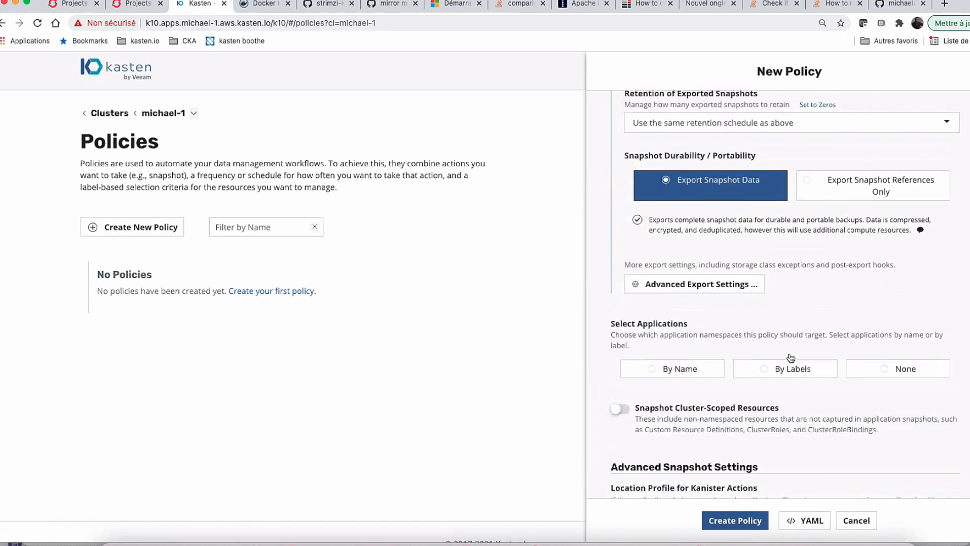
Step: Target applications by the backup:true label in the new policy
left_click(785, 368)
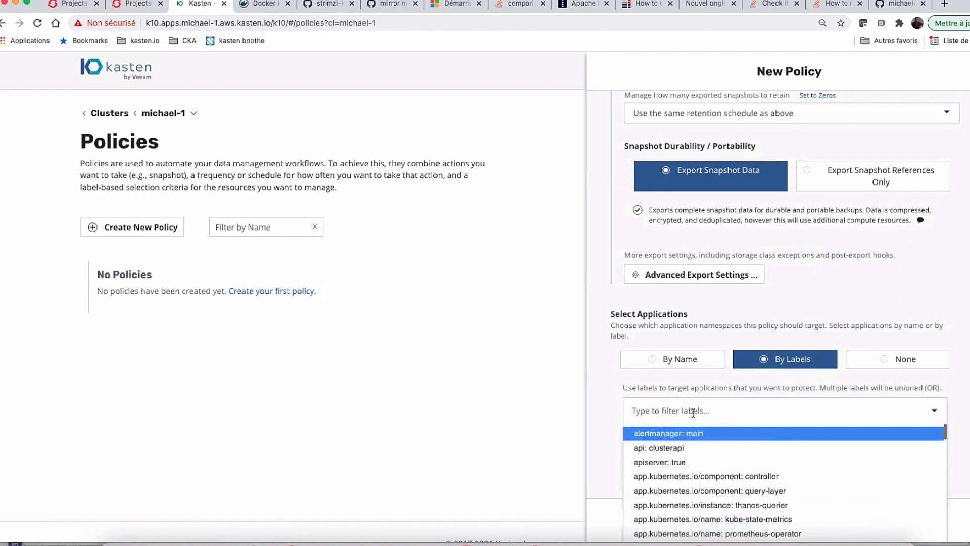
type("backup:t")
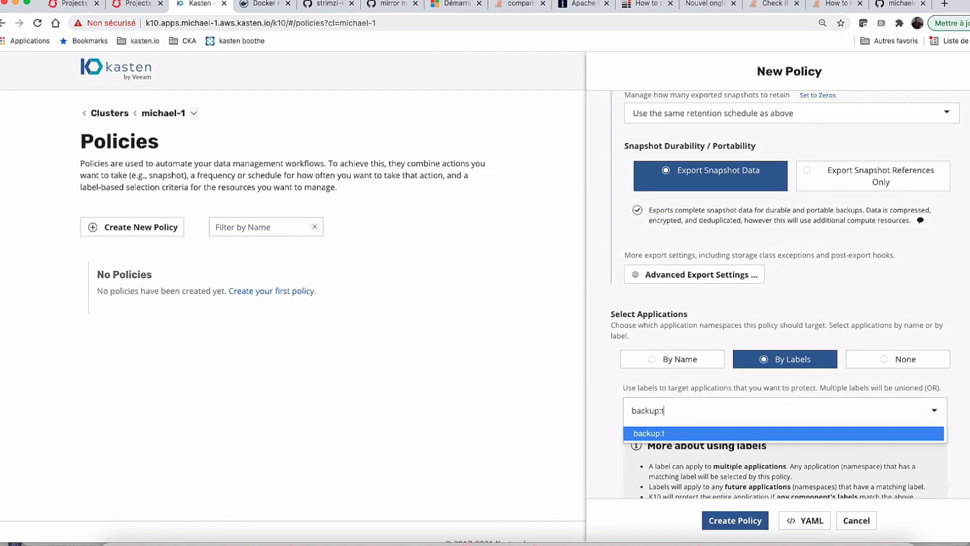
type("rue")
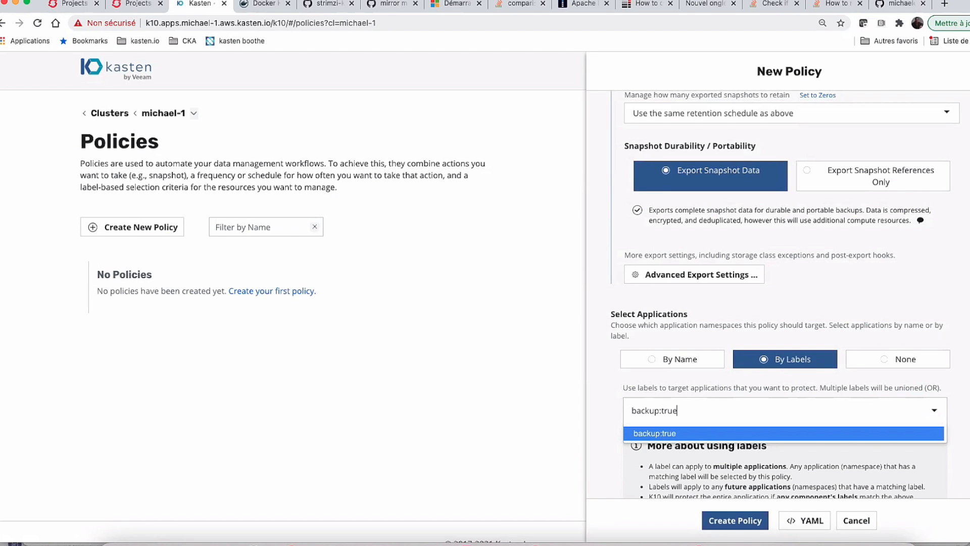
left_click(655, 433)
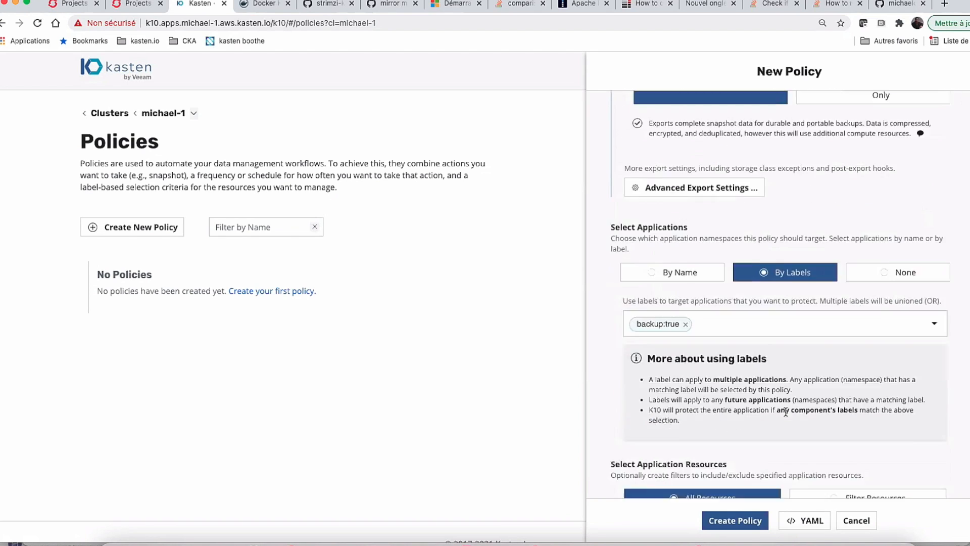
scroll("down", 3)
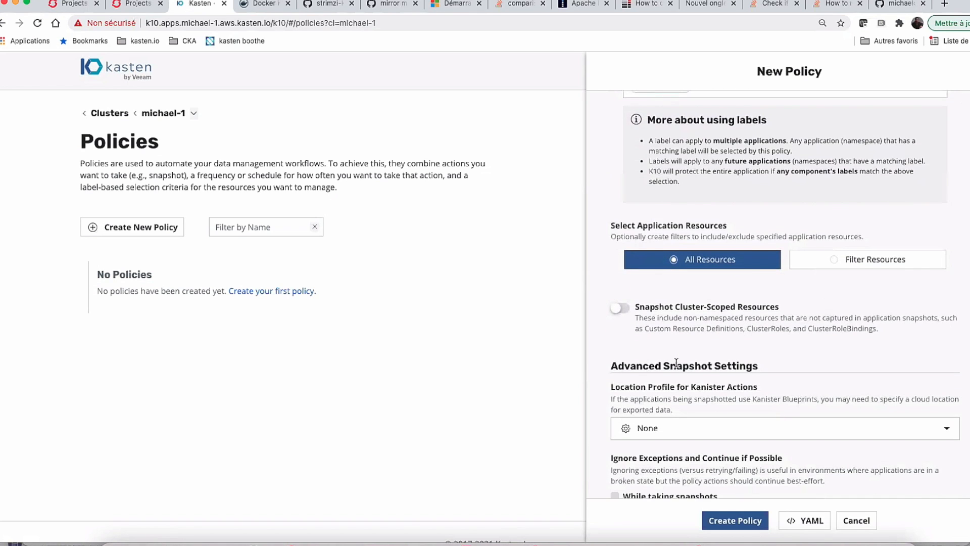
scroll("down", 3)
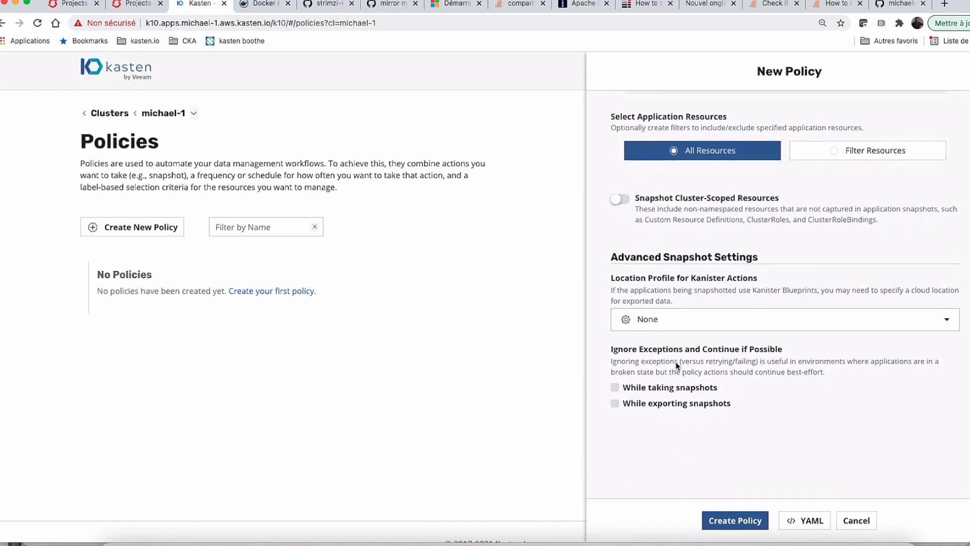
Step: Create backup-export-global-policy, reveal its import details, and switch to the michael-2 cluster
left_click(735, 520)
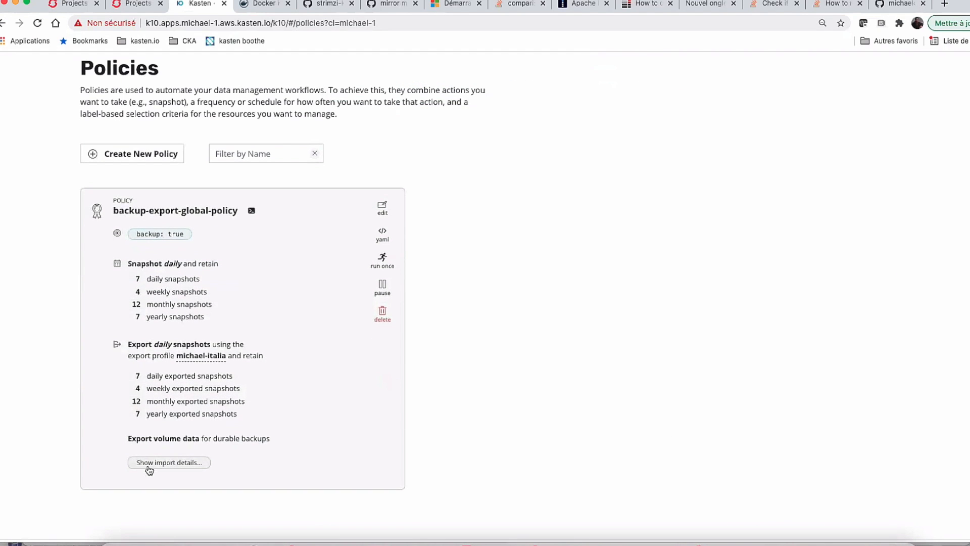
left_click(168, 462)
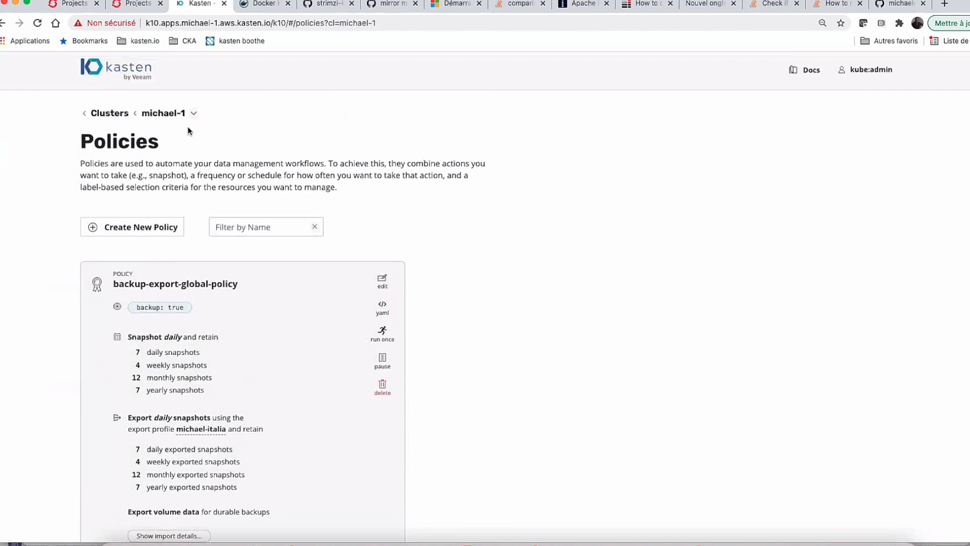
left_click(193, 113)
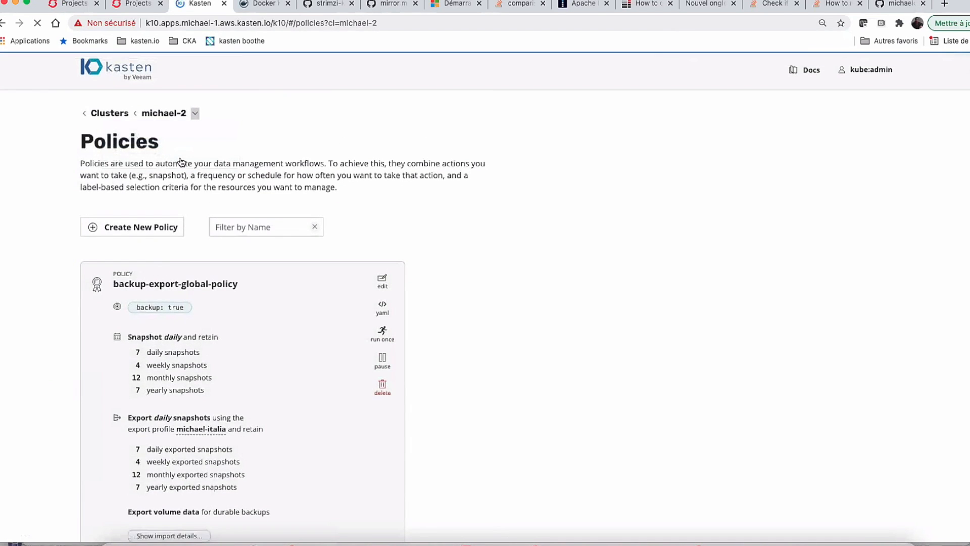
Step: Start import-restore-global-policy on michael-2 as an Import policy with restore after import enabled
left_click(382, 386)
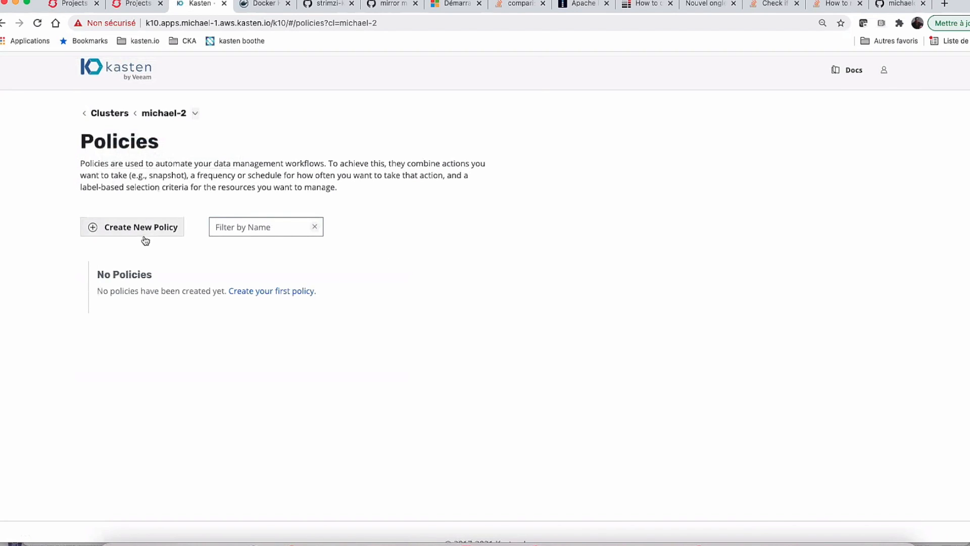
left_click(132, 226)
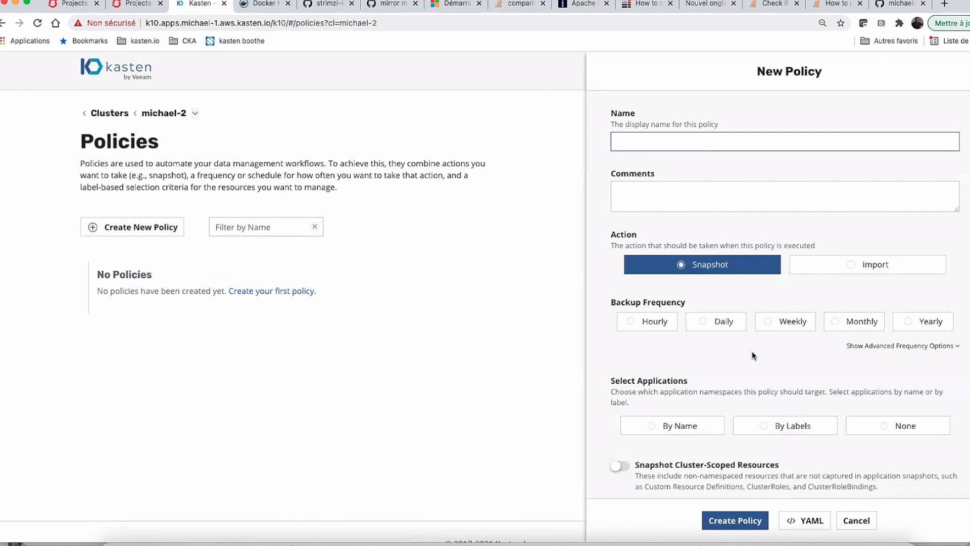
left_click(867, 264)
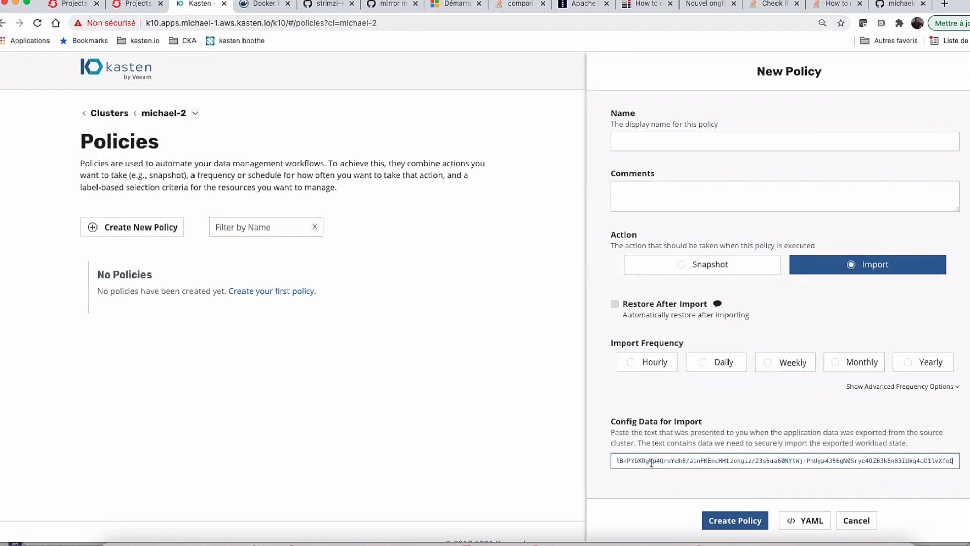
scroll("down", 3)
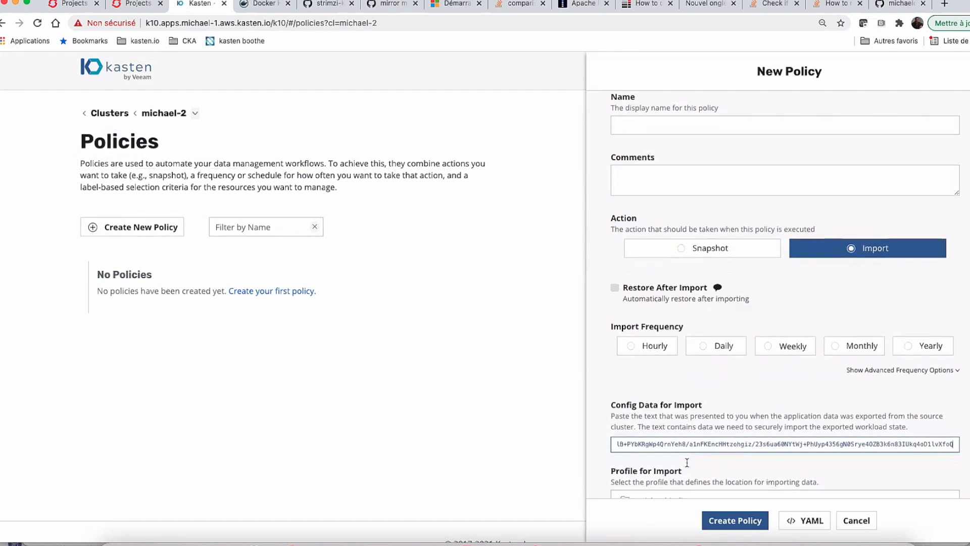
type("import-restore-global-policy")
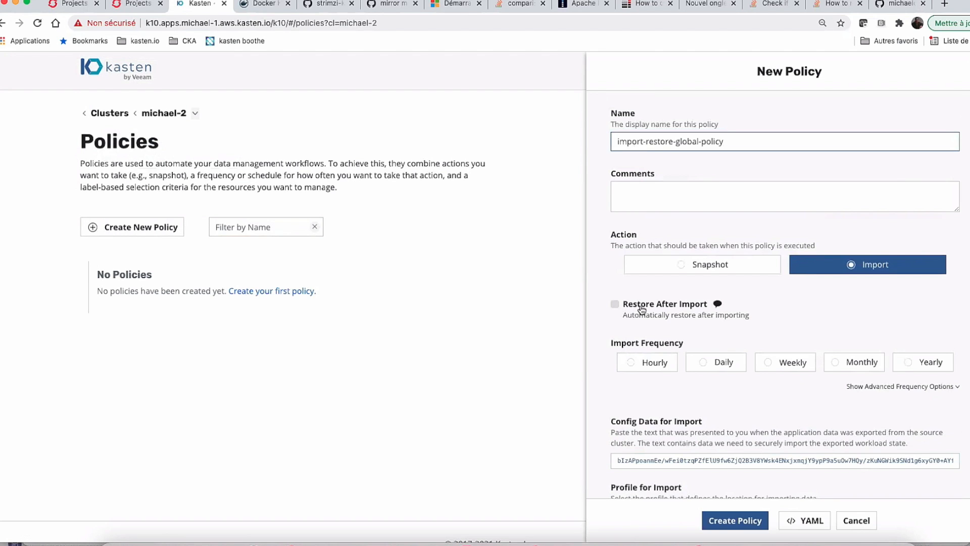
left_click(614, 304)
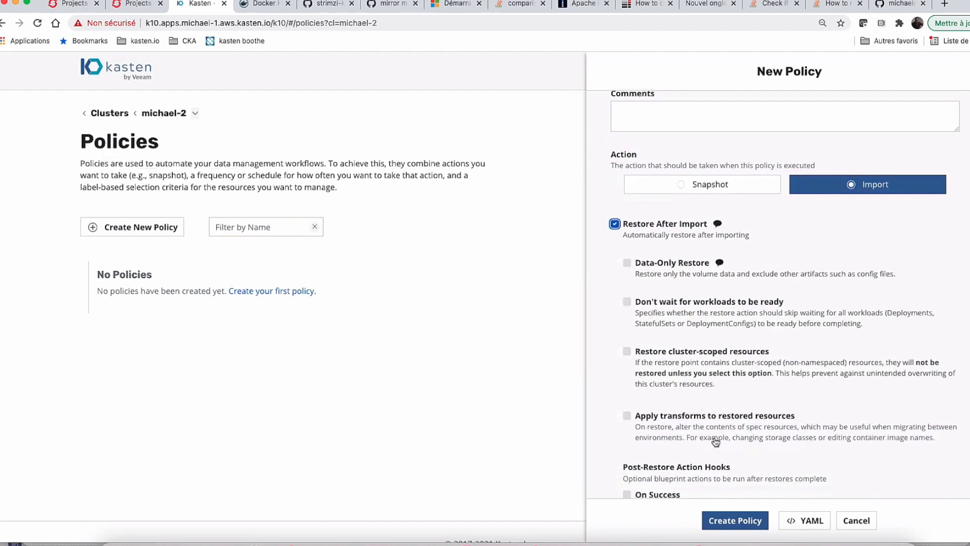
Step: Enable 'Apply transforms to restored resources' on import-restore-global-policy
left_click(626, 415)
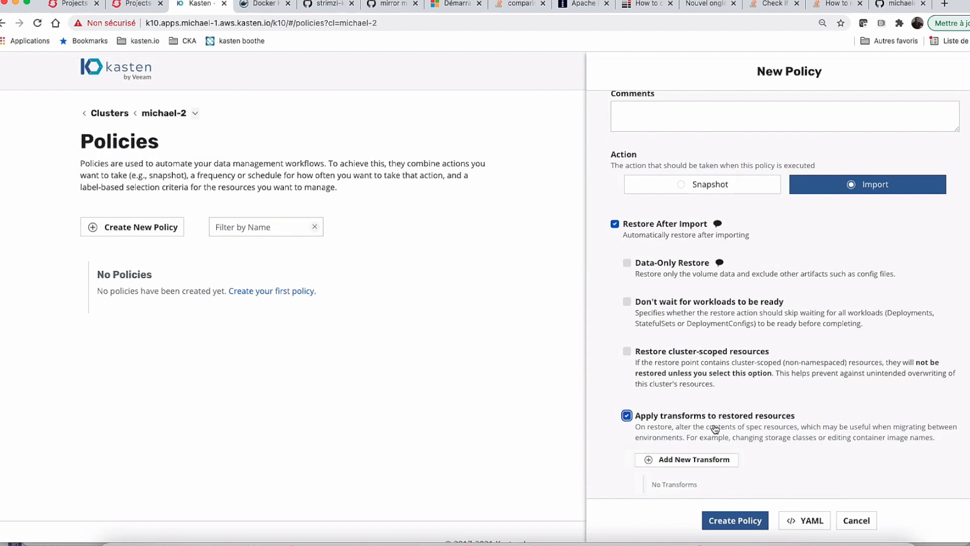
Step: Add the changeStorageClass transform from the storage class example to the policy
left_click(686, 460)
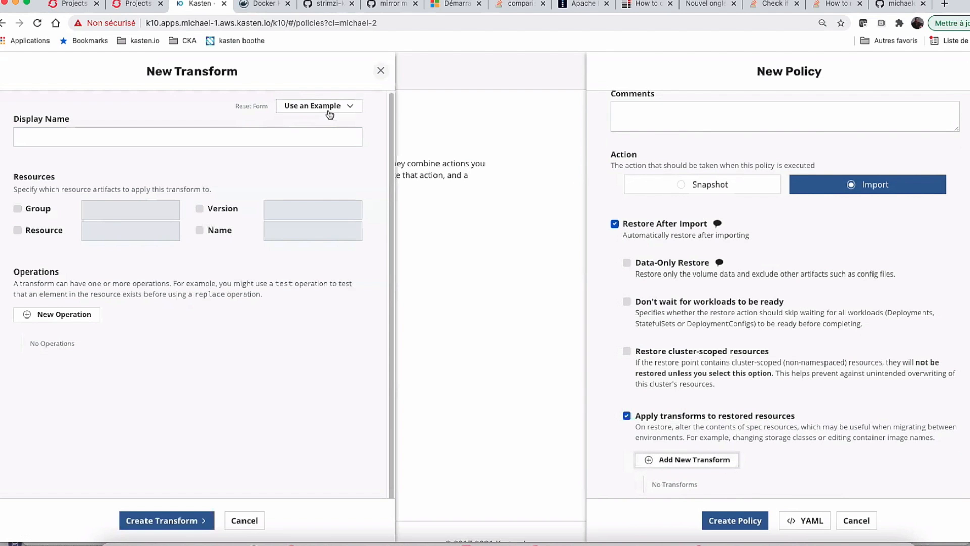
left_click(319, 106)
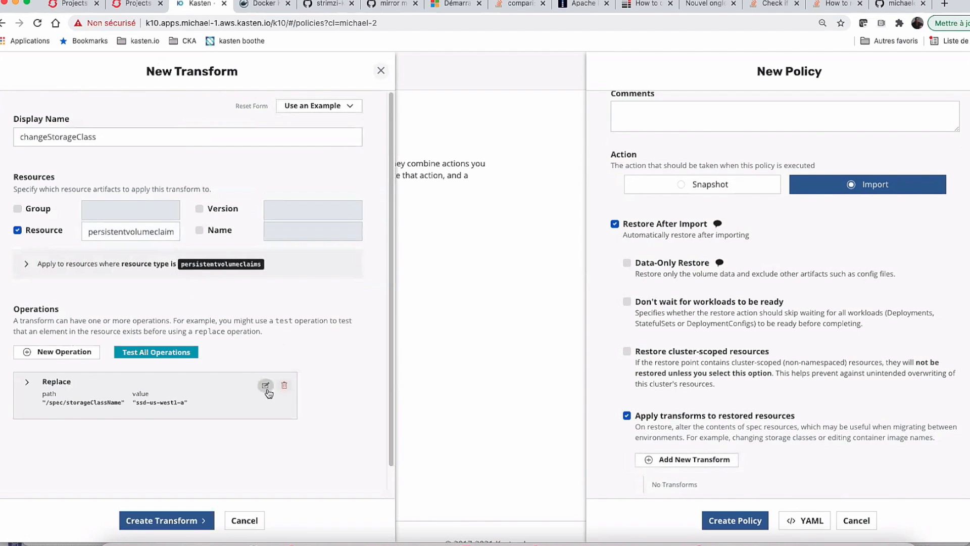
left_click(265, 385)
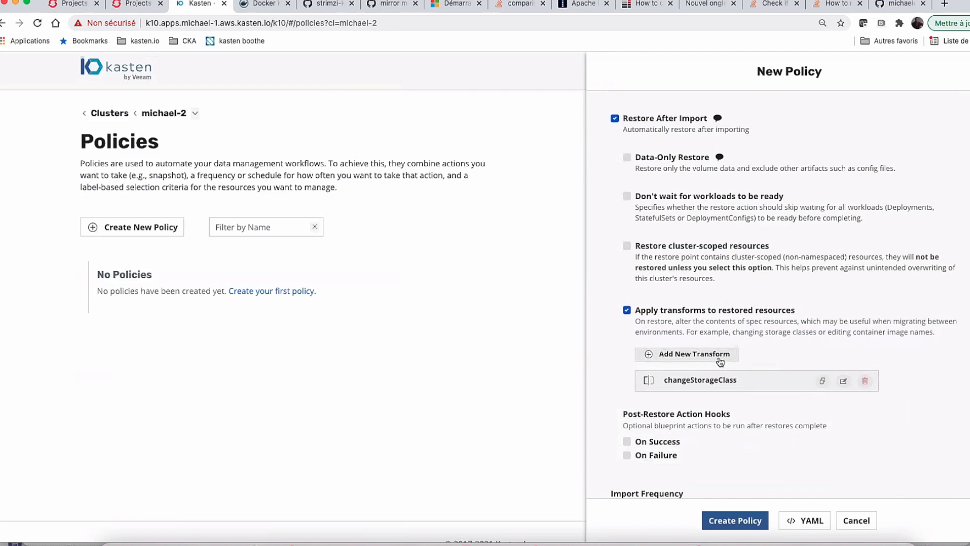
Step: Add a routes Replace operation on /spec/host mapping (.*)(apps.*) to ${1}apps.michael-aro.dev.azure.kasten.io
left_click(686, 353)
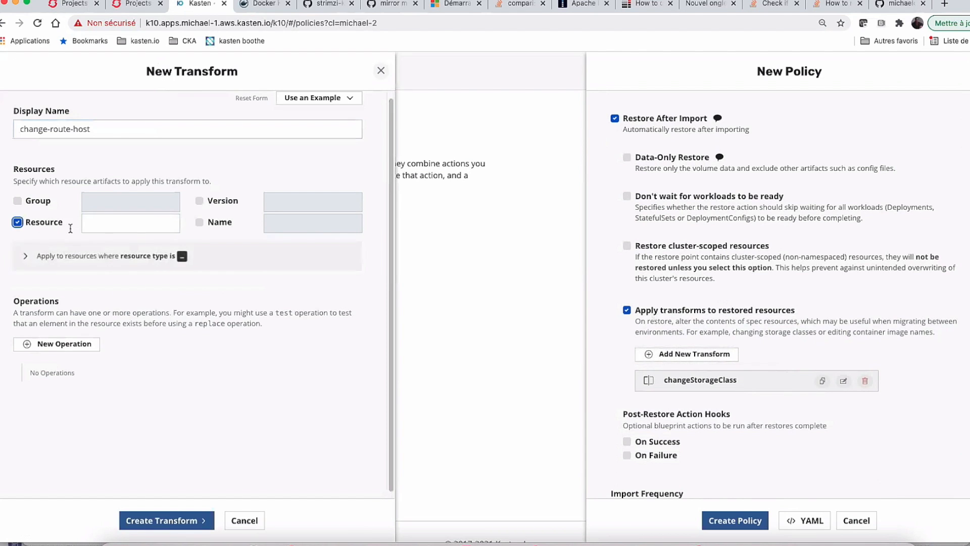
type("routes")
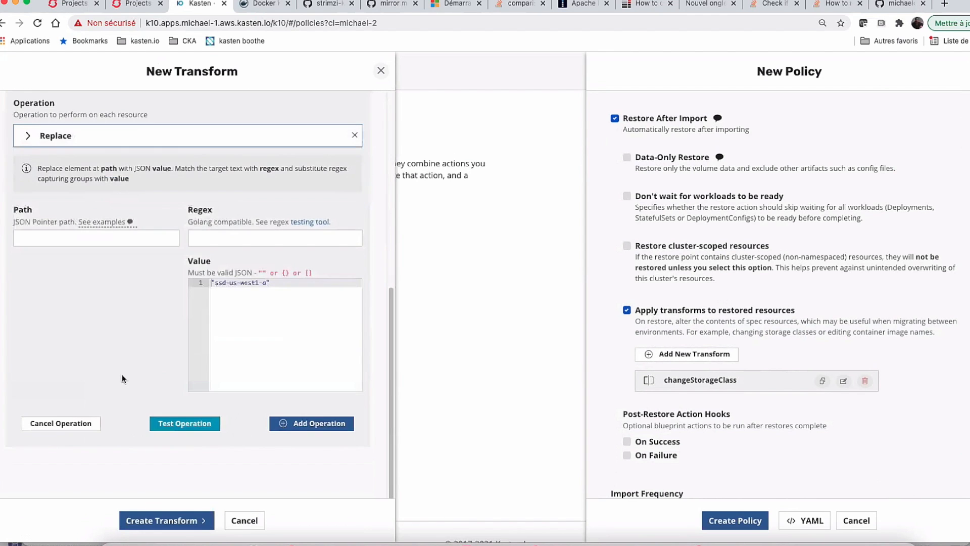
type("/spec/host")
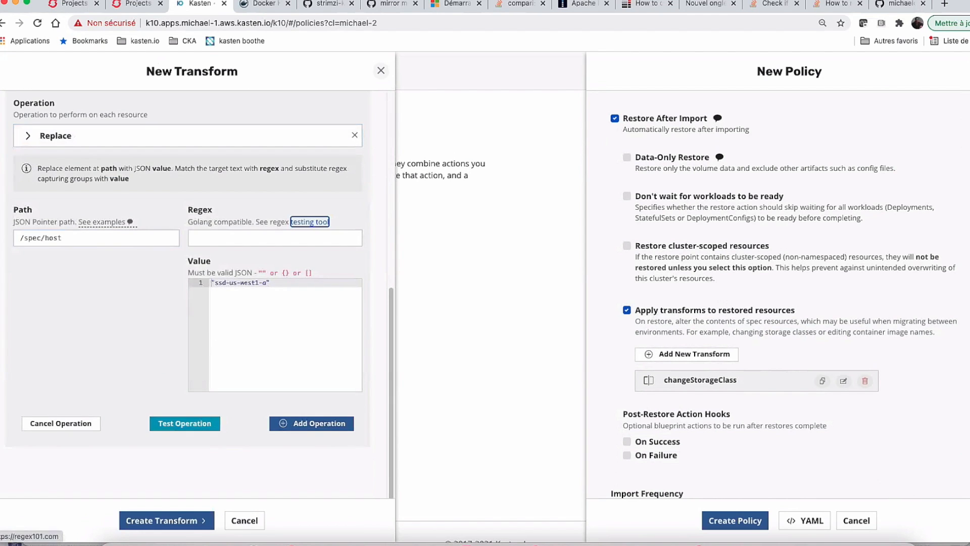
type("(.*)(apps.*)")
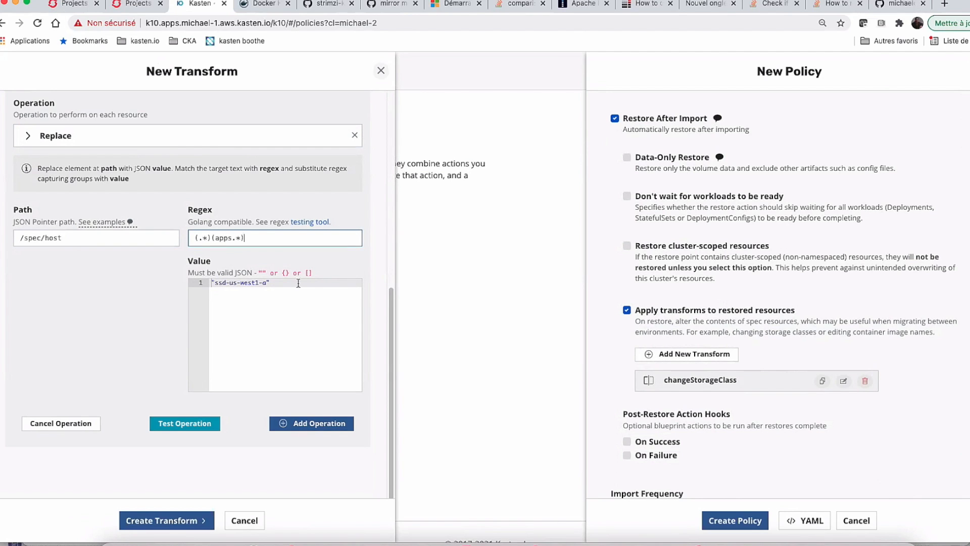
type("${1}apps.michael-aro.dev.azure.kasten.io\"")
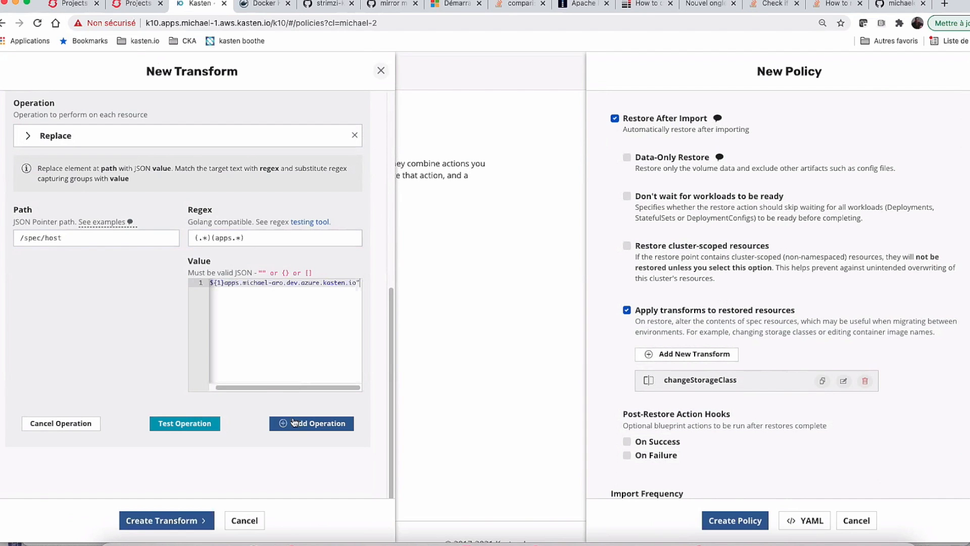
left_click(312, 424)
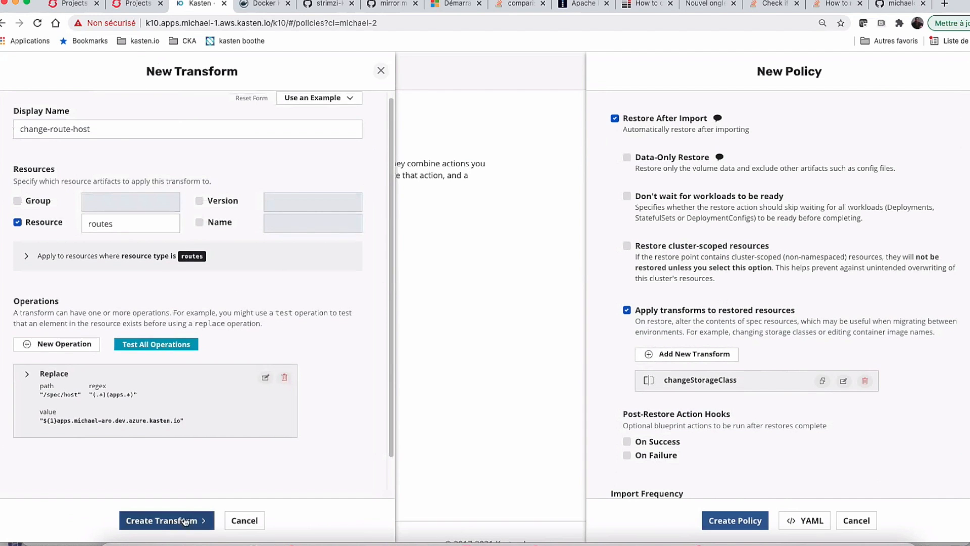
Step: Attach the change-route-host transform and set the import frequency to daily
left_click(166, 519)
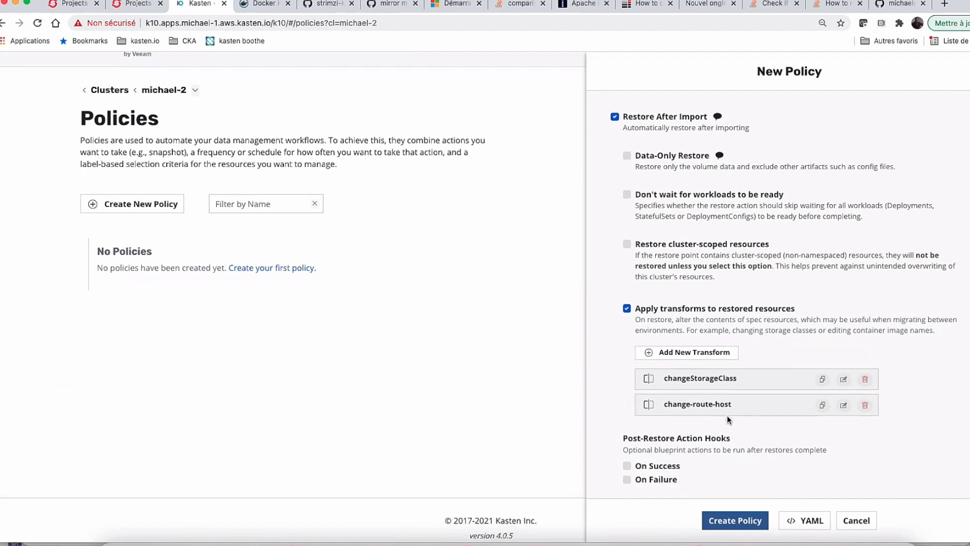
scroll("down", 3)
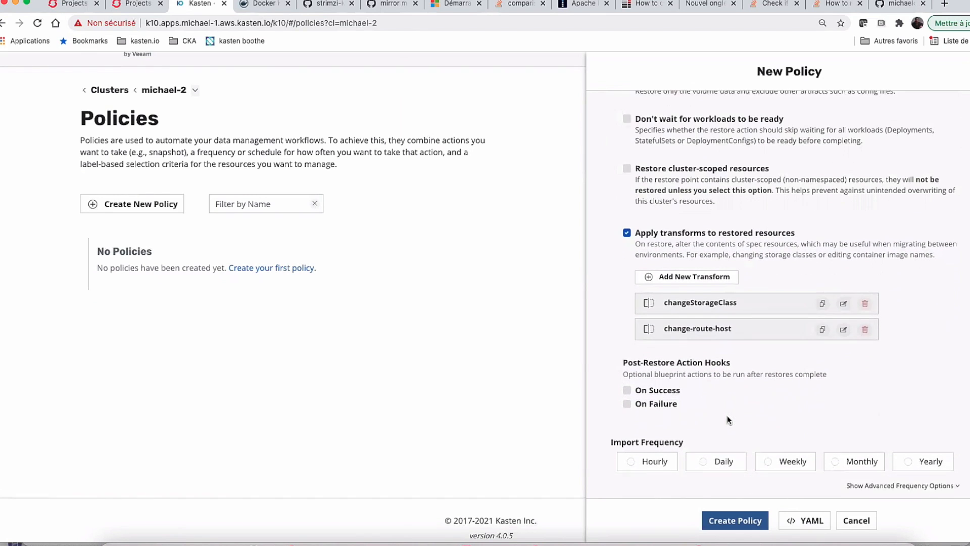
left_click(703, 461)
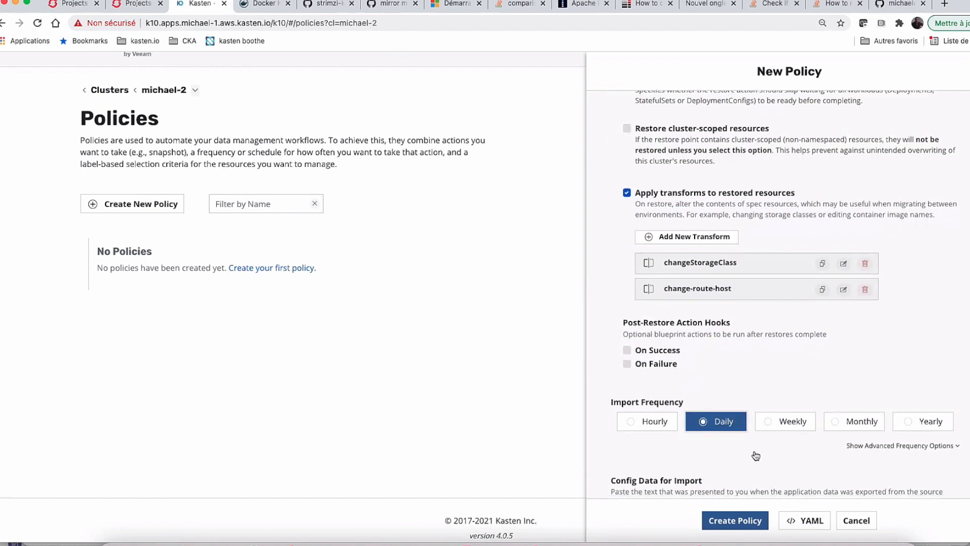
scroll("down", 3)
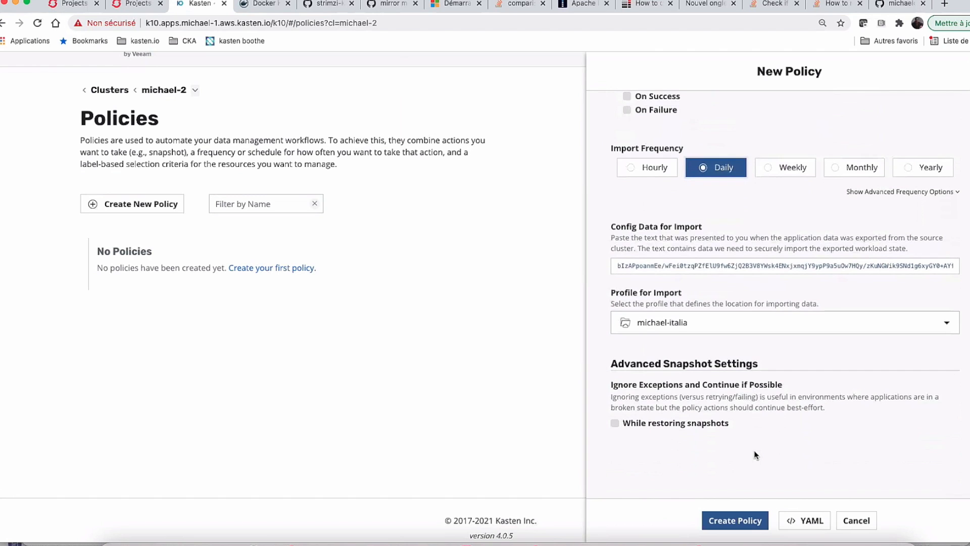
left_click(734, 520)
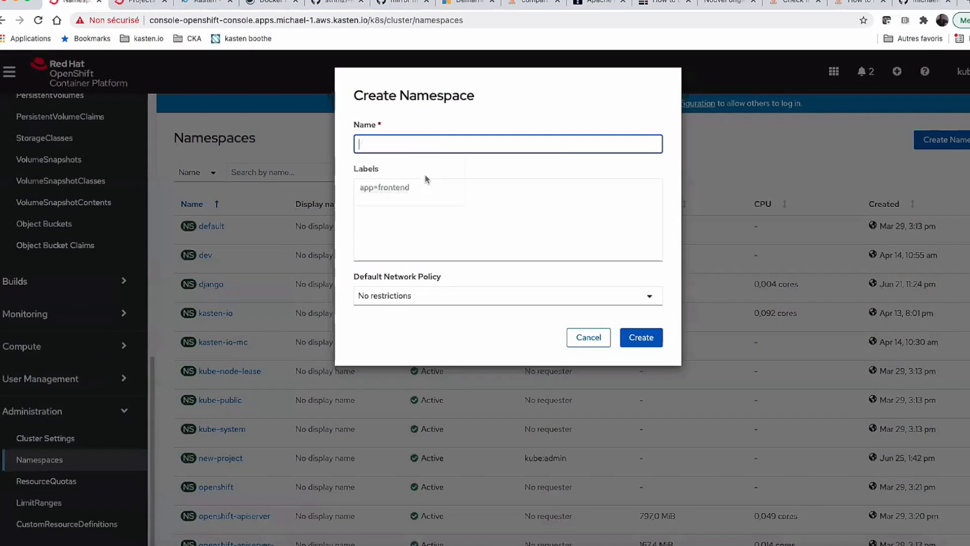
Step: Create namespaces test1 and test2 labelled backup=true, then test3
type("test1")
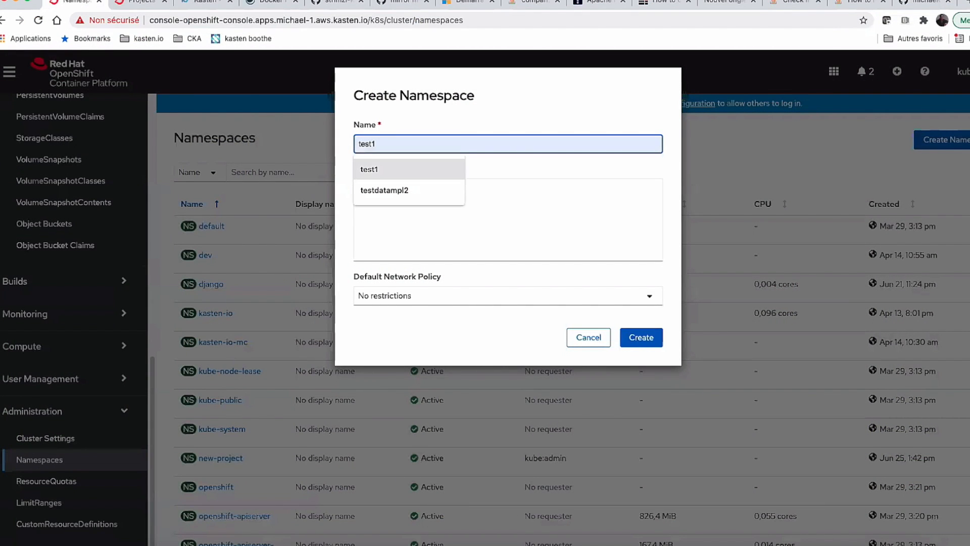
type("backup=true")
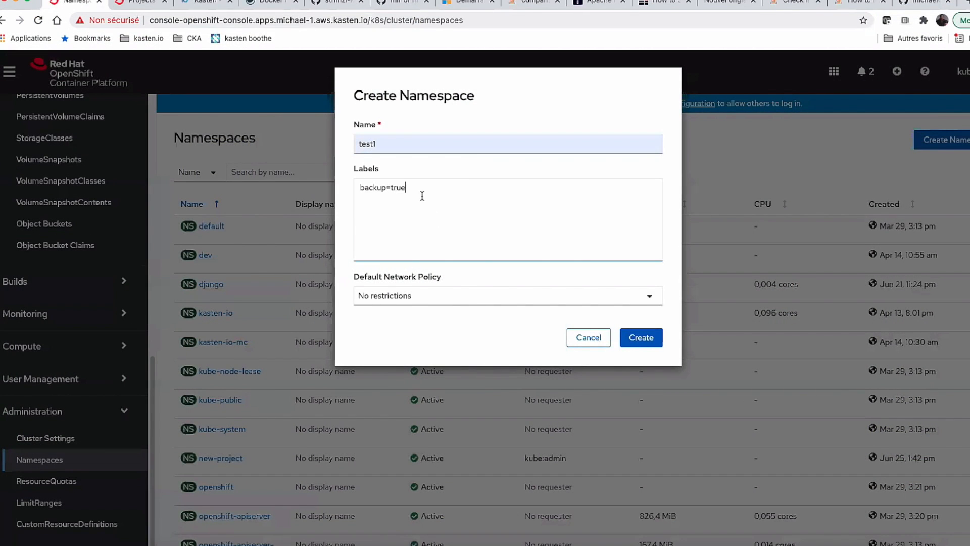
left_click(587, 337)
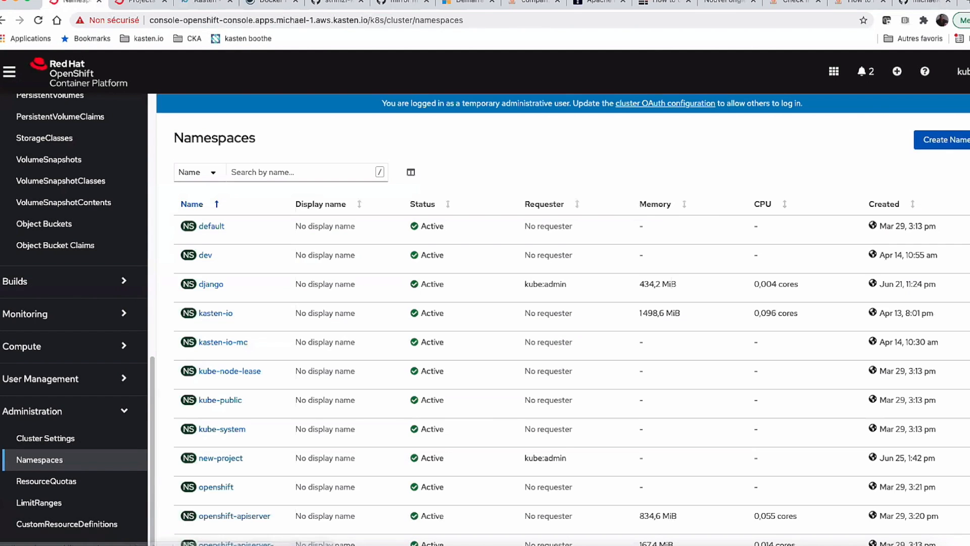
left_click(946, 139)
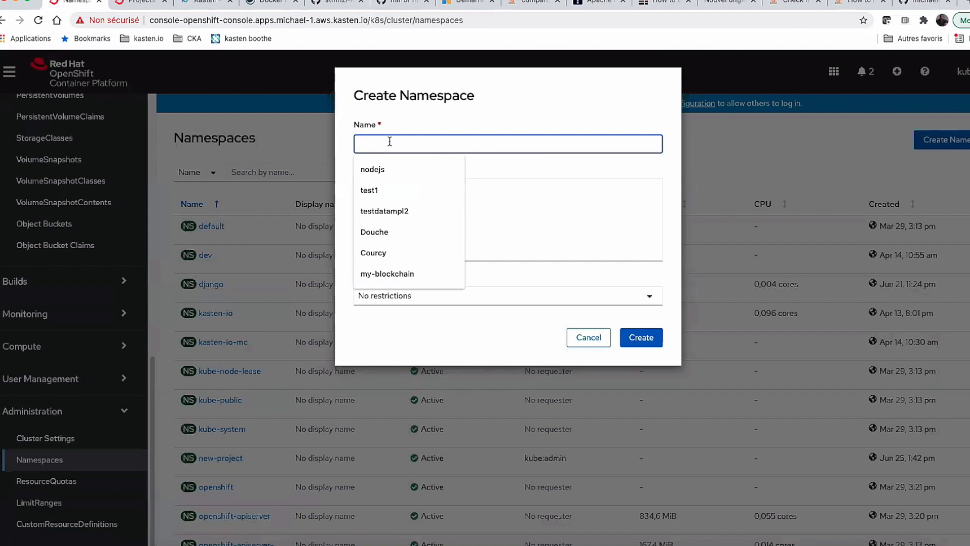
type("test")
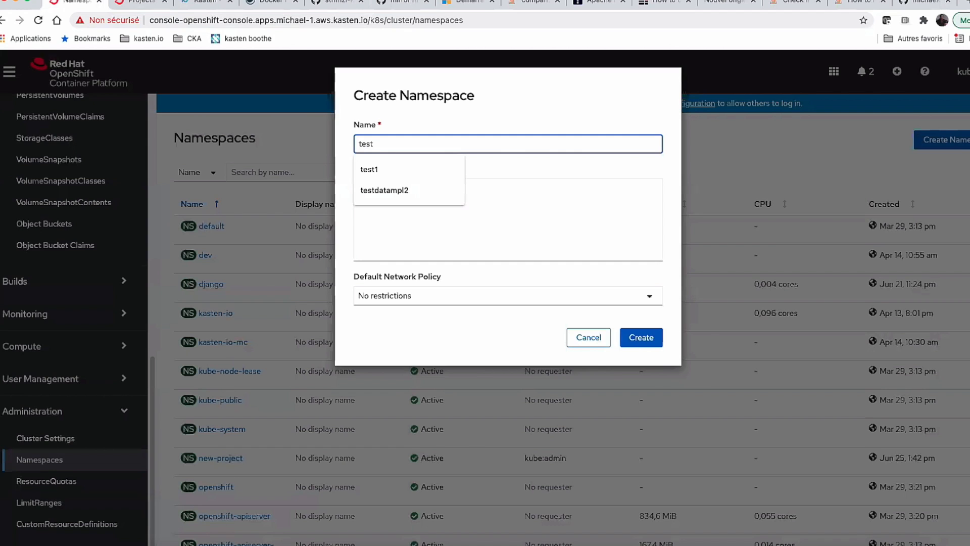
type("backup=true")
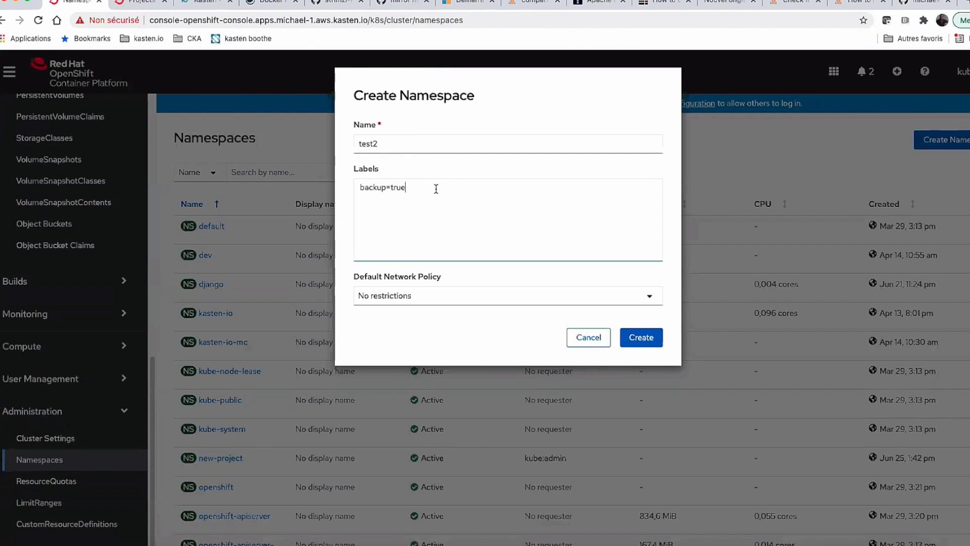
left_click(640, 337)
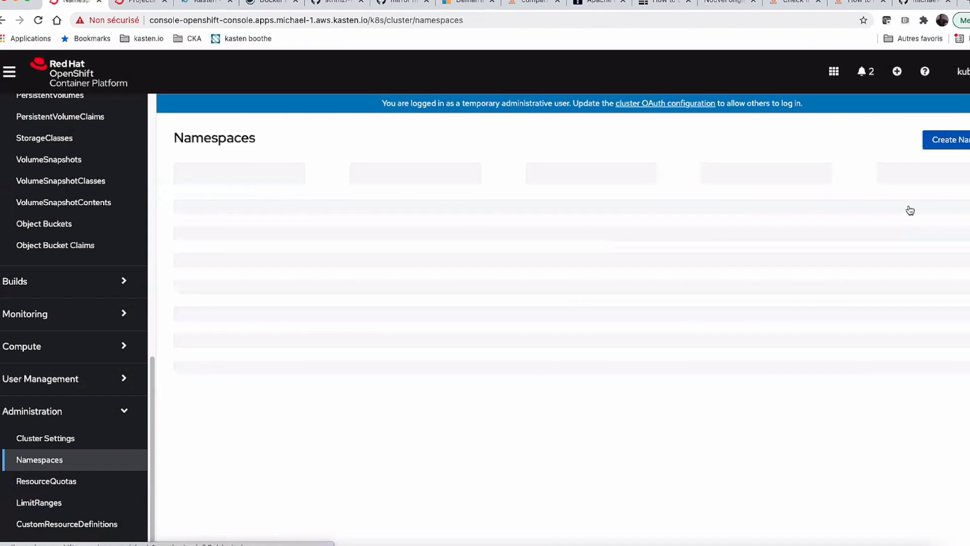
left_click(949, 140)
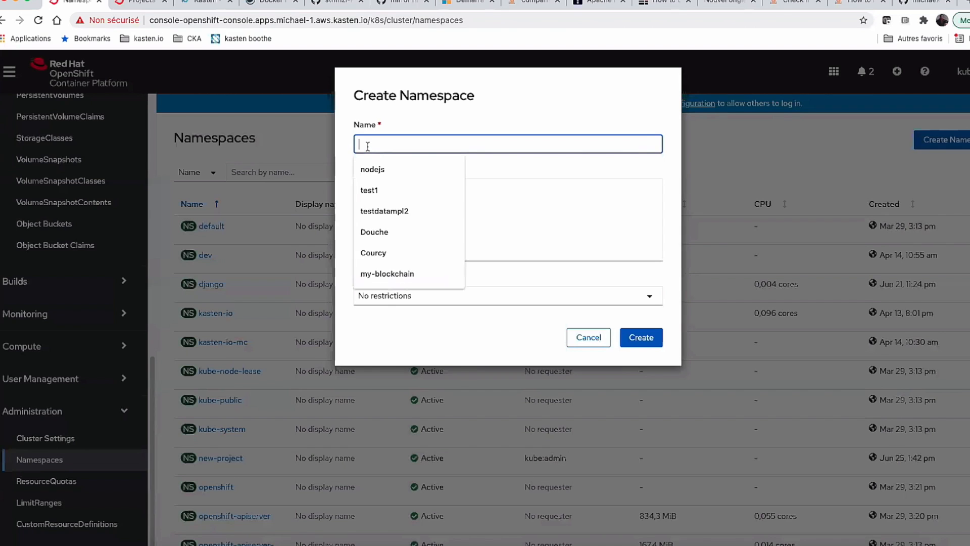
type("test3")
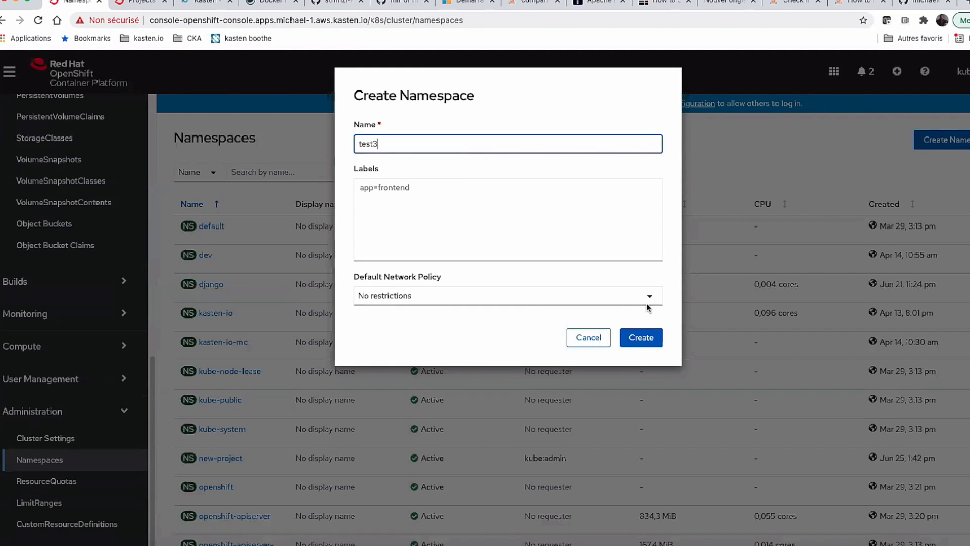
left_click(641, 337)
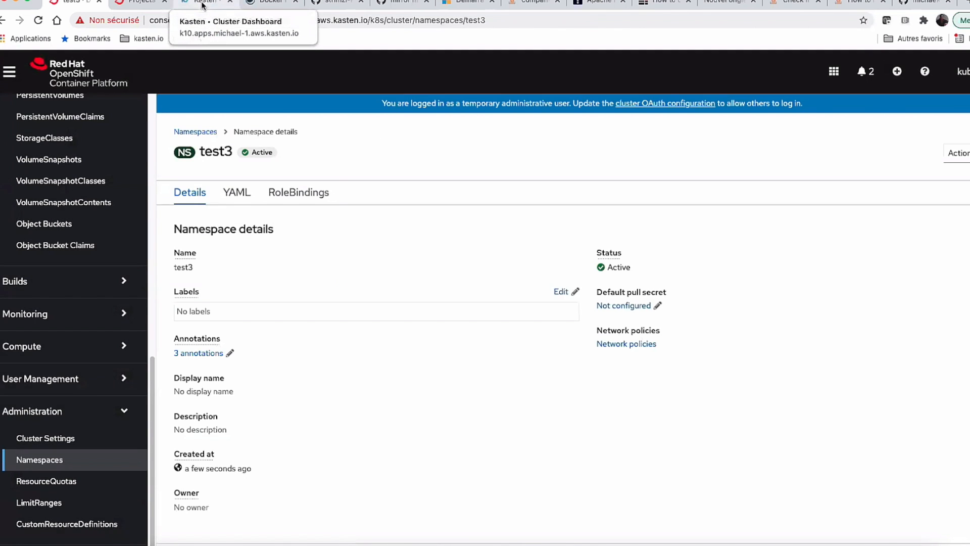
Step: Run backup-export-global-policy once on michael-1, then switch to the michael-2 cluster
left_click(206, 3)
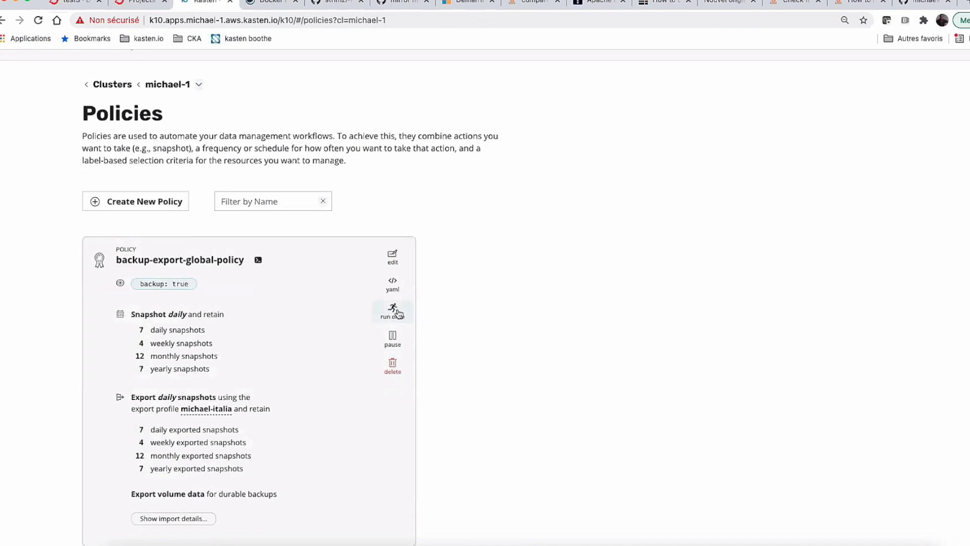
left_click(392, 311)
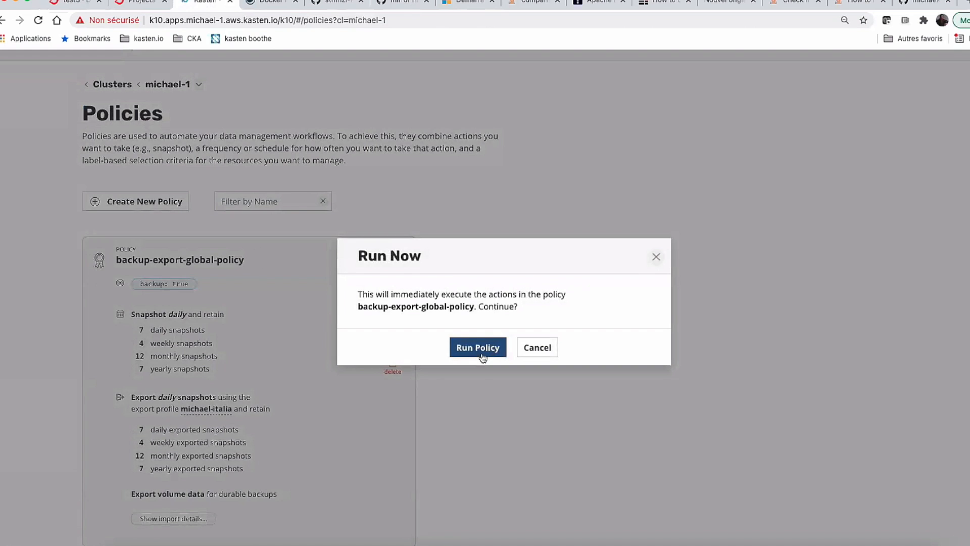
left_click(477, 347)
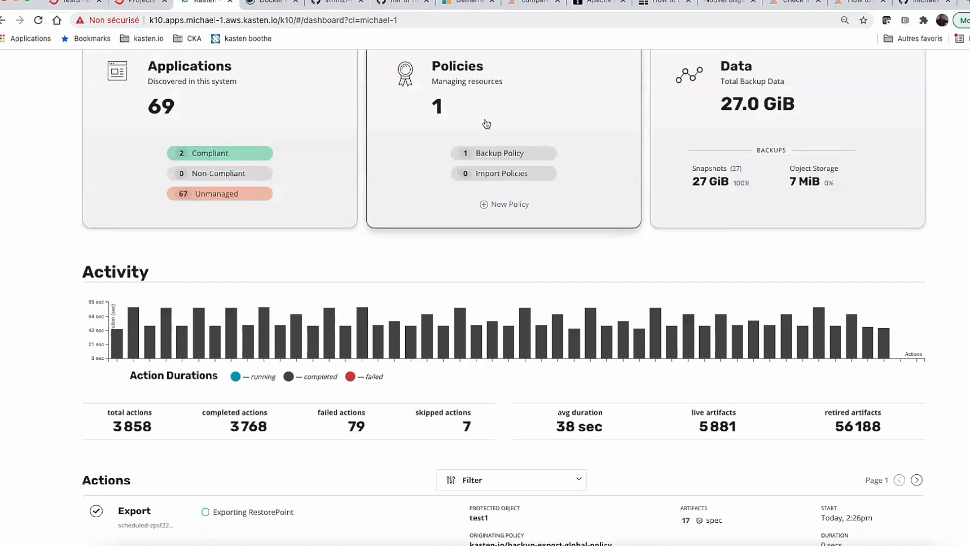
scroll("up", 3)
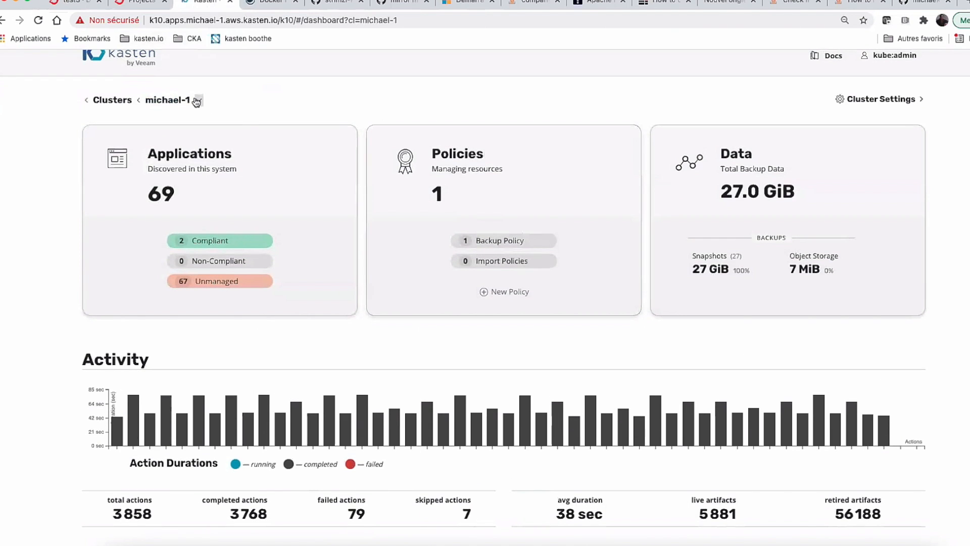
left_click(197, 100)
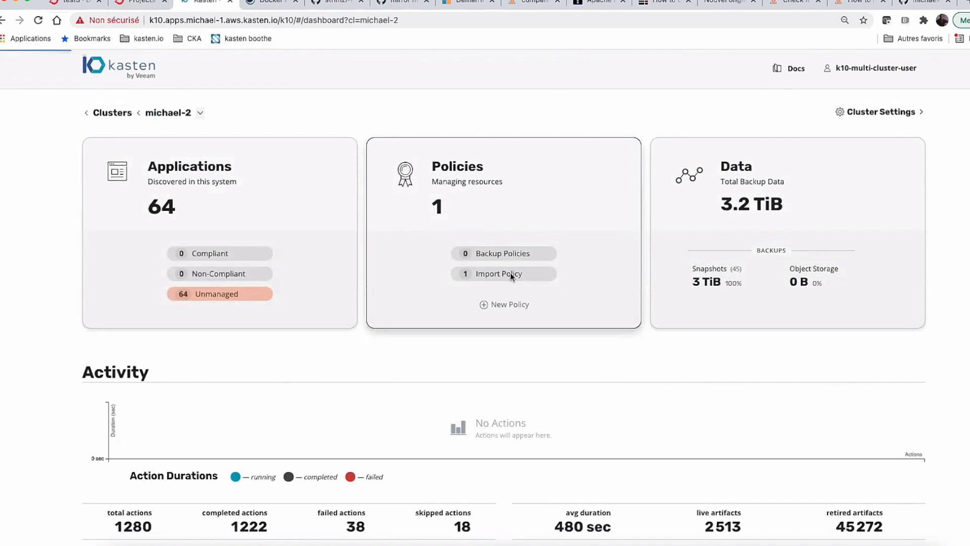
Step: Run import-restore-global-policy once on michael-2 and follow its activity on the dashboard
left_click(499, 273)
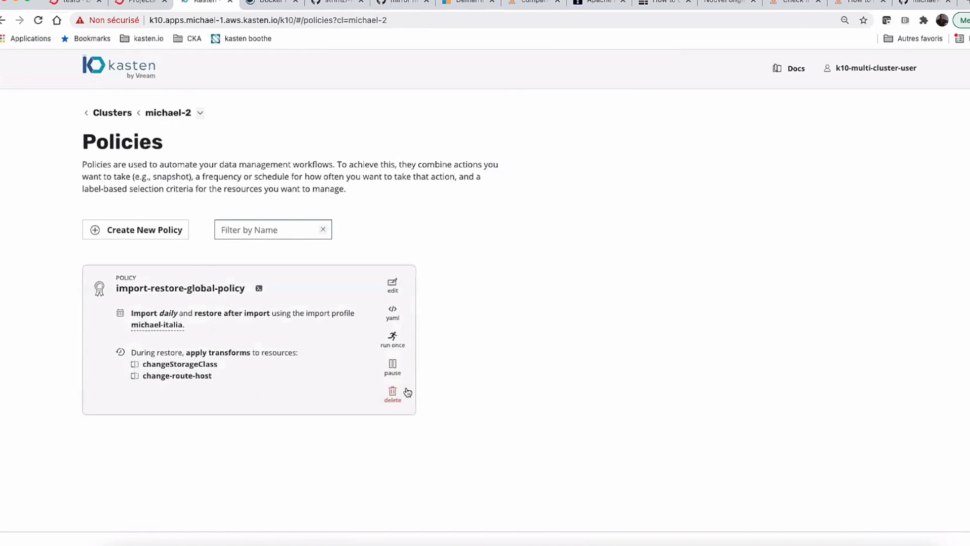
left_click(392, 339)
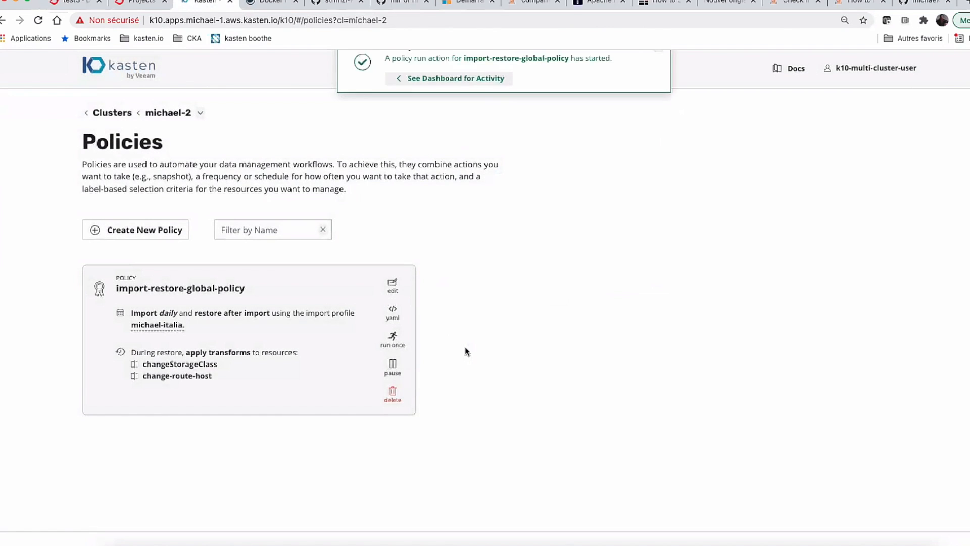
left_click(455, 79)
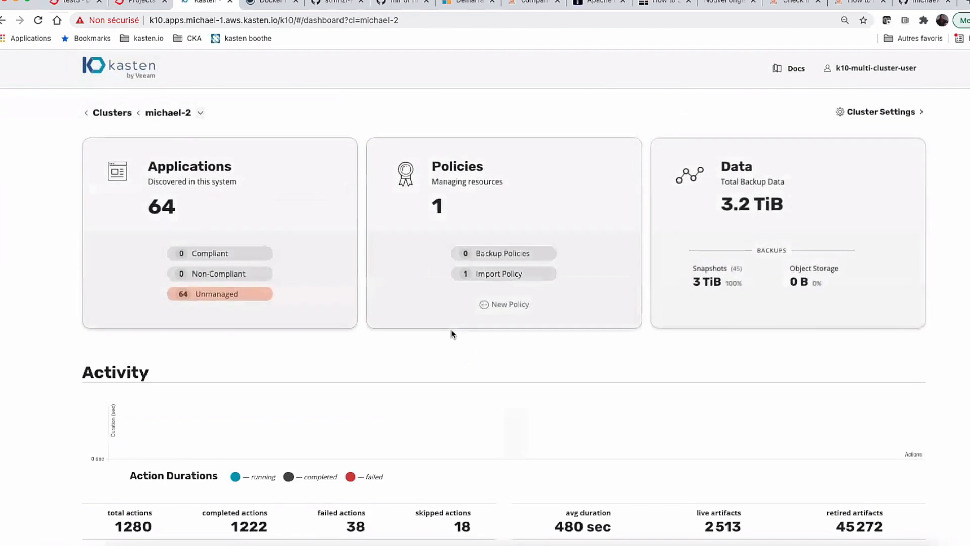
scroll("down", 3)
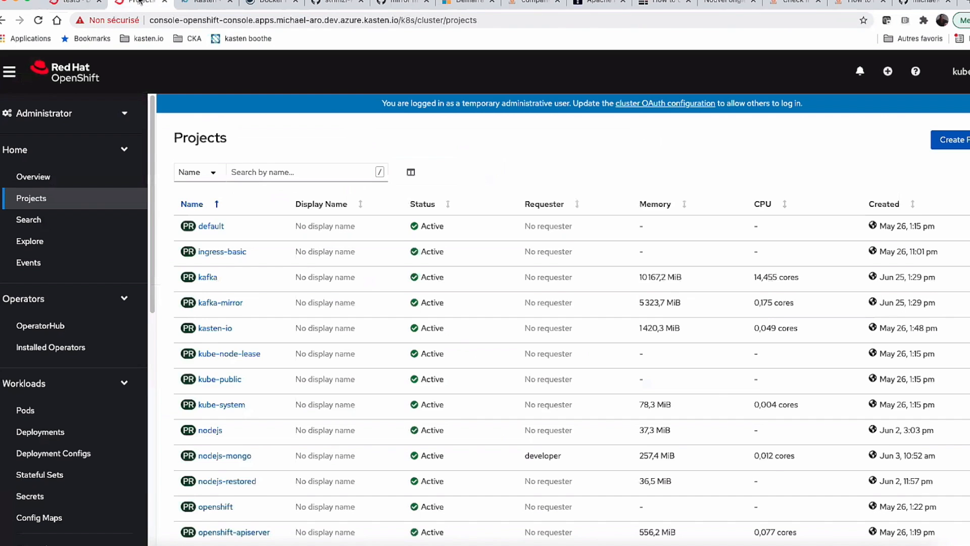
Step: Select project test1 and begin adding an application to it
type("test")
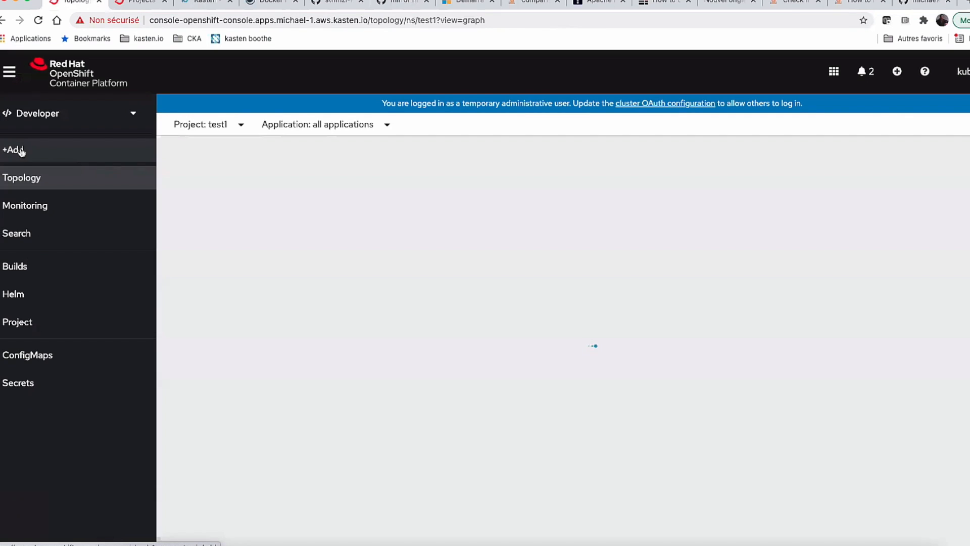
left_click(13, 149)
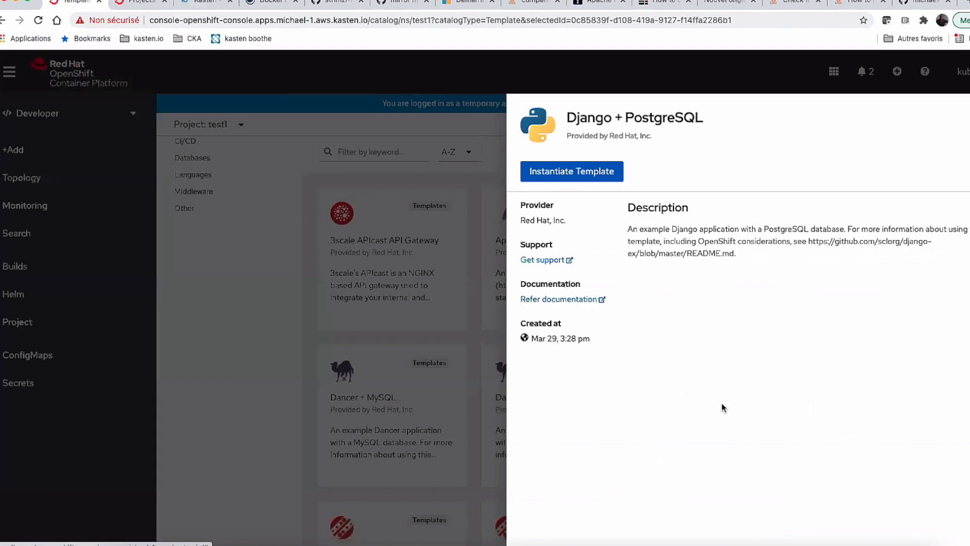
Step: Instantiate the Django + PostgreSQL template in test1 using its default values
left_click(570, 171)
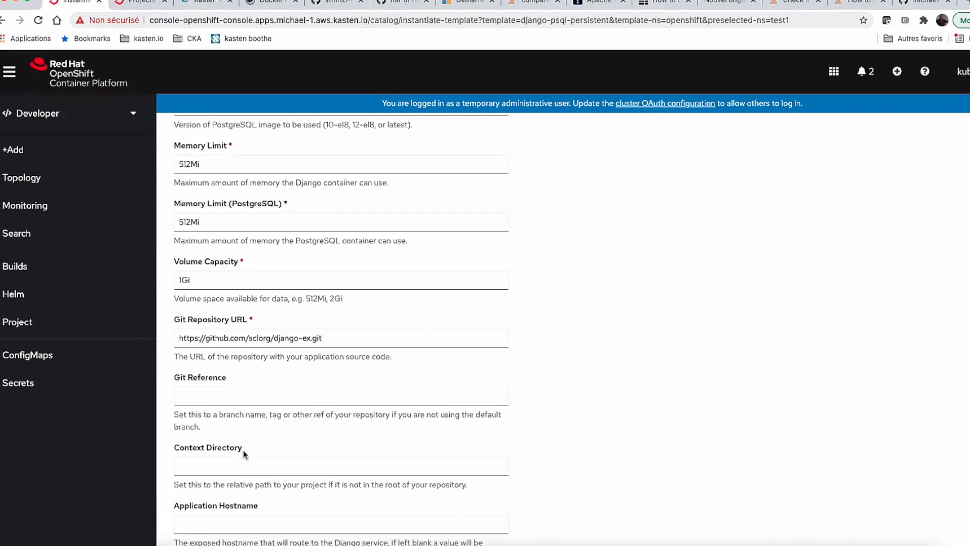
left_click(22, 179)
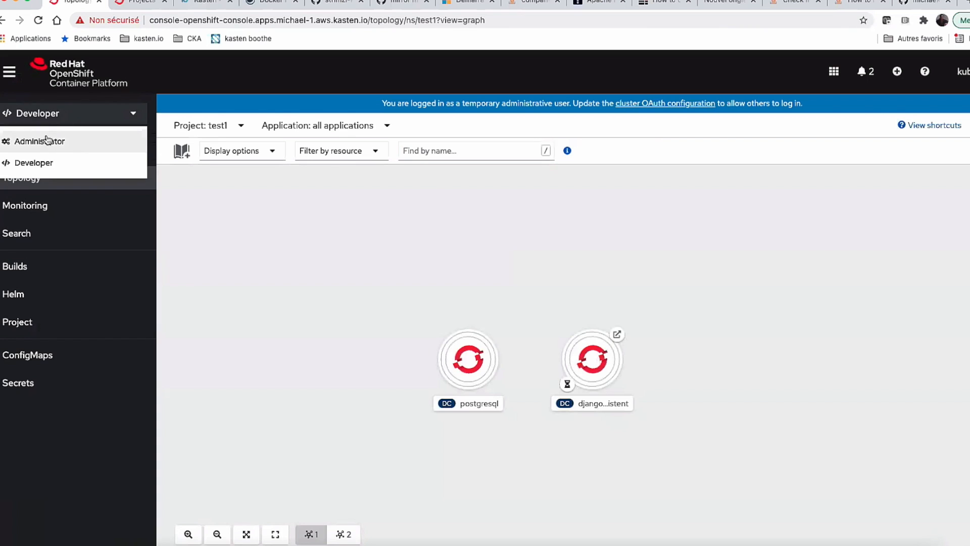
Step: In the Administrator perspective, review test1's deployment configs and confirm there are no stateful sets
left_click(39, 141)
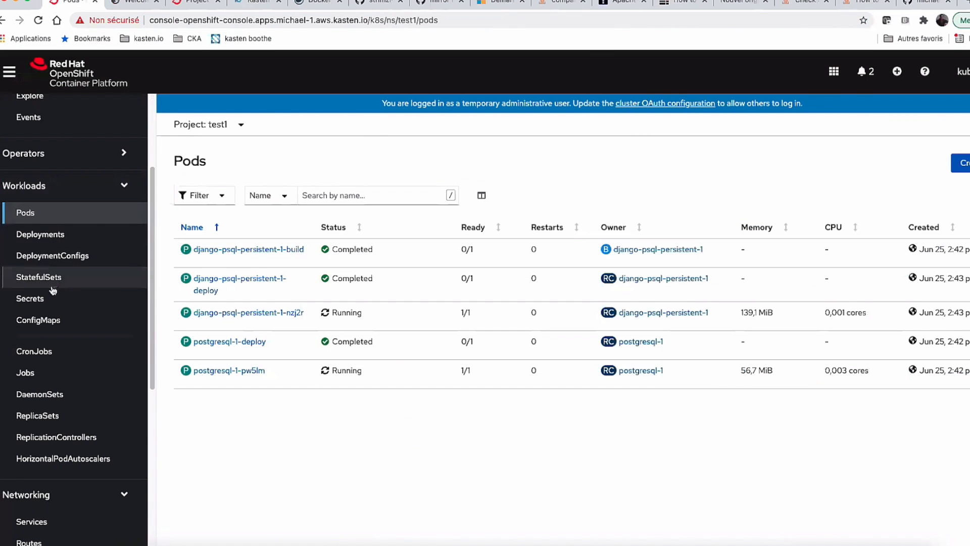
mouse_move(52, 254)
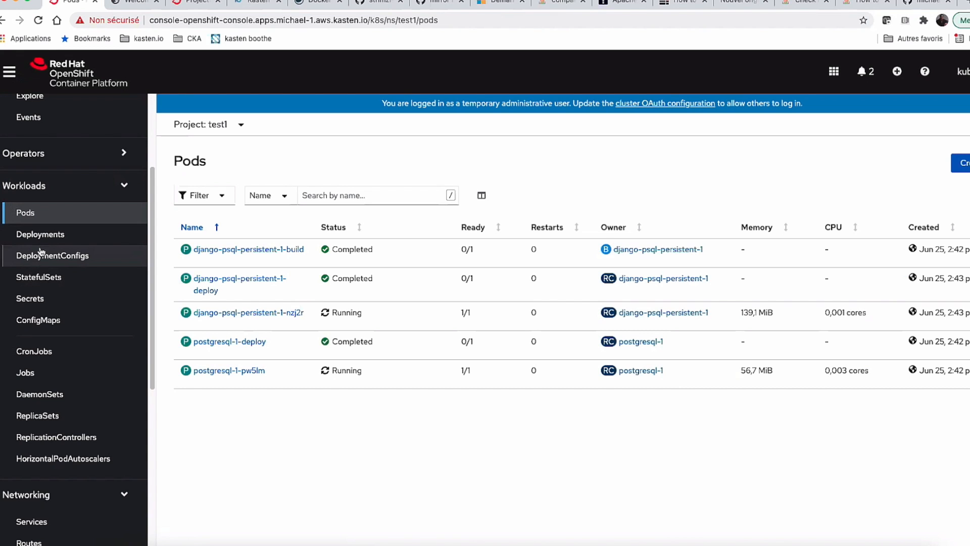
mouse_move(41, 234)
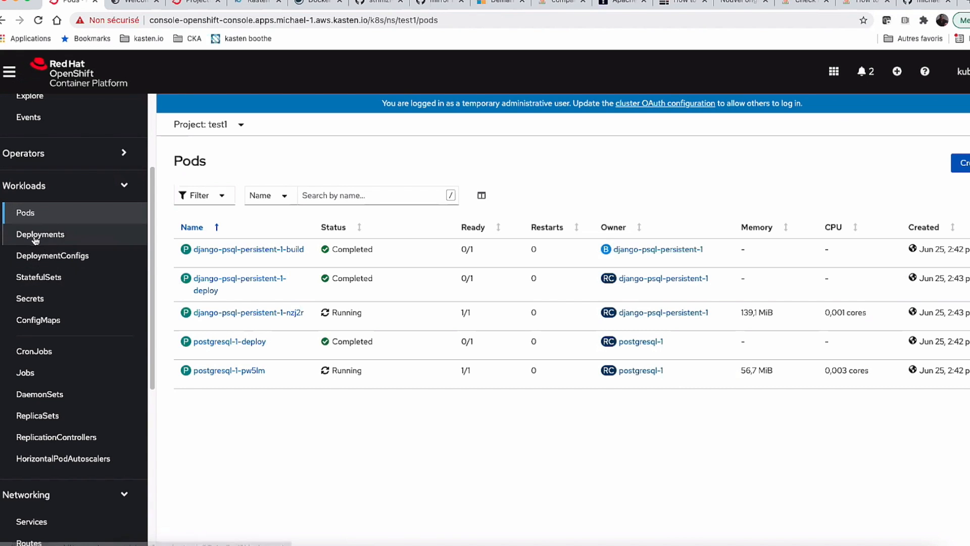
left_click(53, 255)
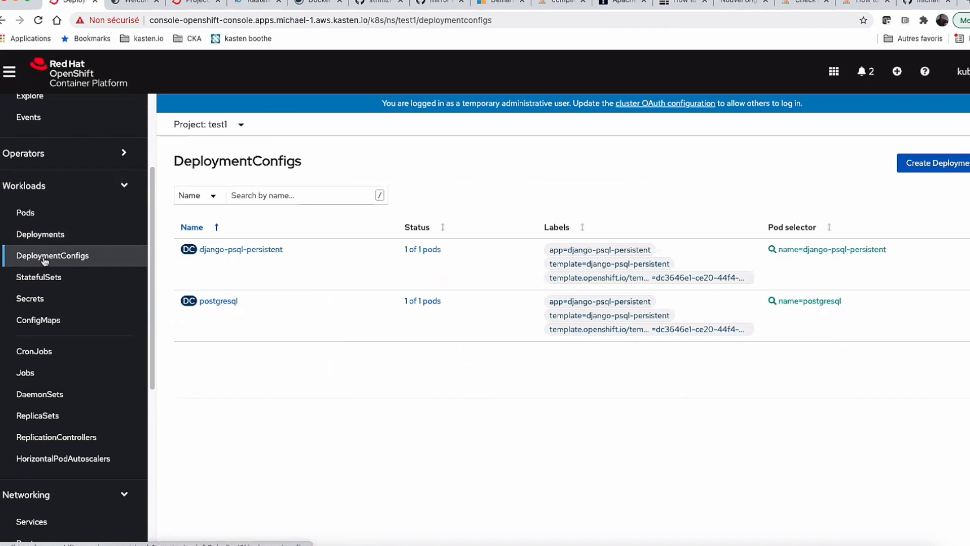
mouse_move(38, 276)
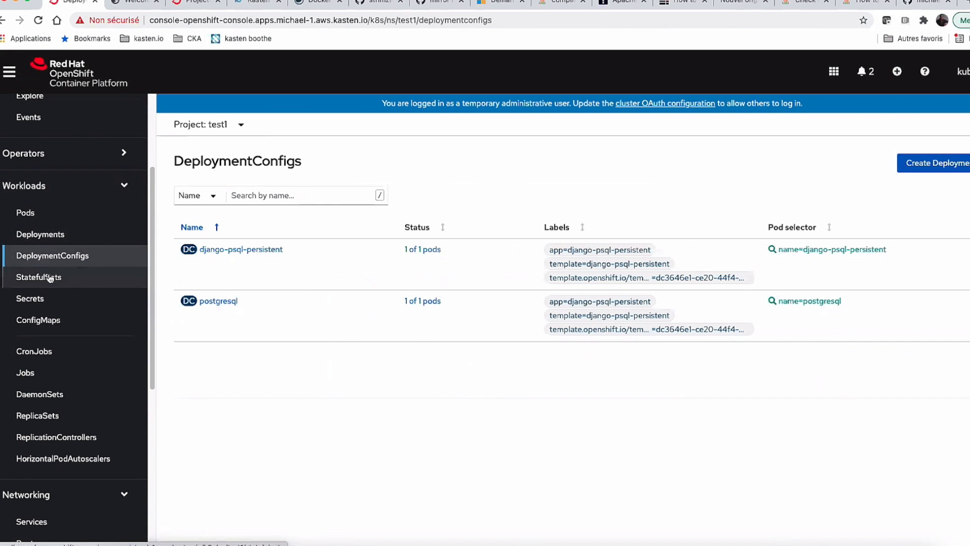
left_click(38, 276)
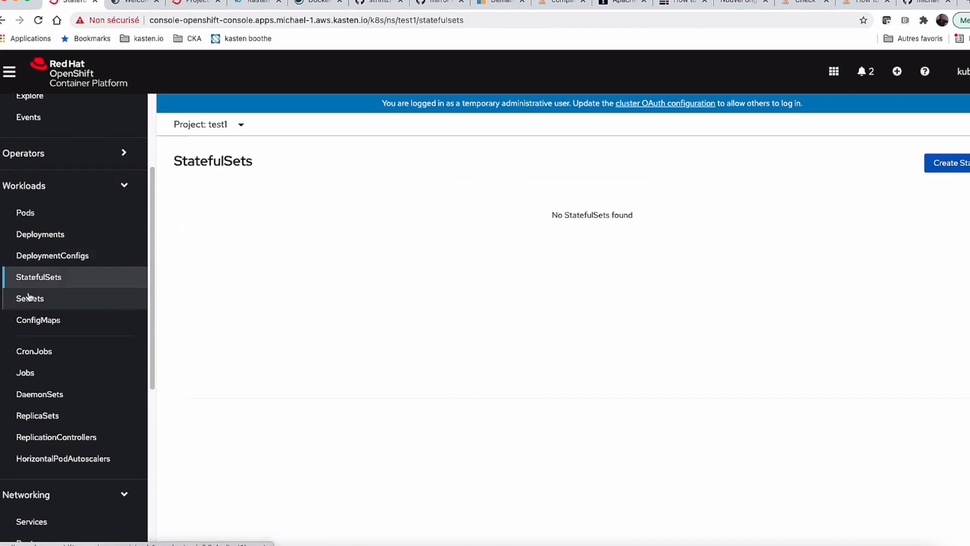
Step: Review test1's secrets and config maps, and confirm there are no DaemonSets or HorizontalPodAutoscalers
left_click(30, 298)
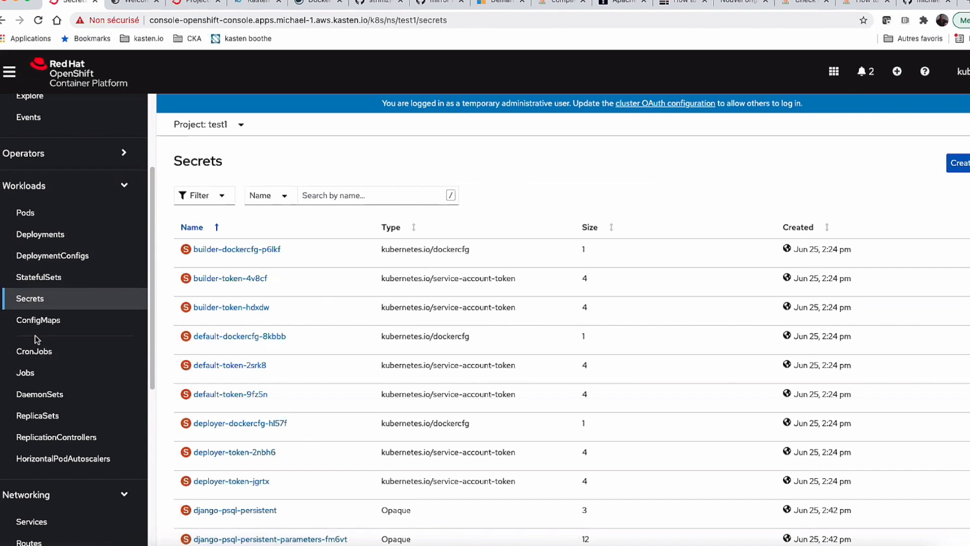
mouse_move(38, 320)
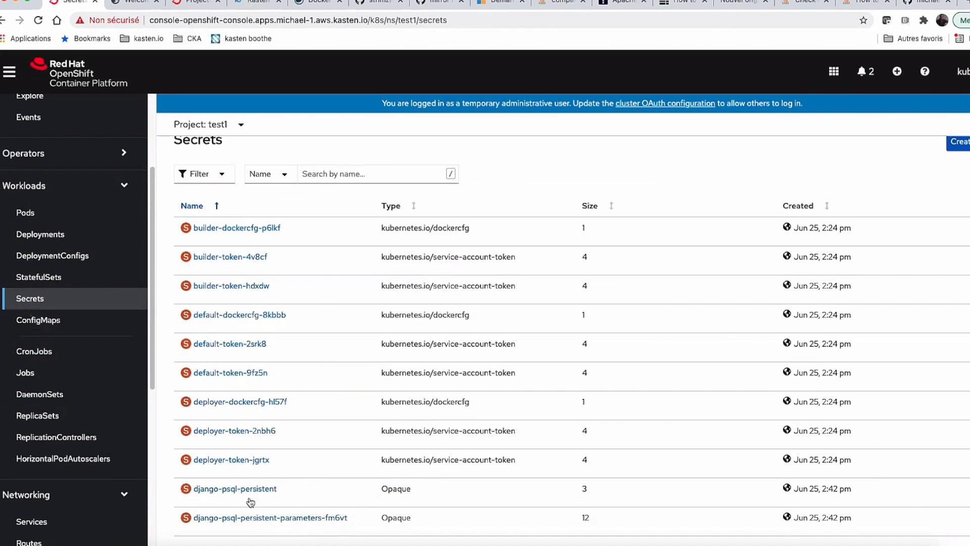
left_click(38, 320)
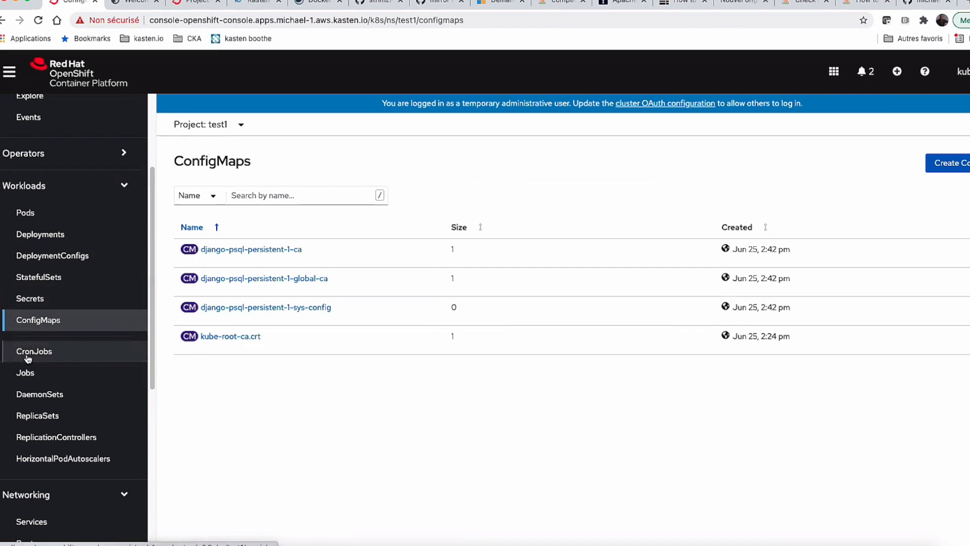
left_click(39, 394)
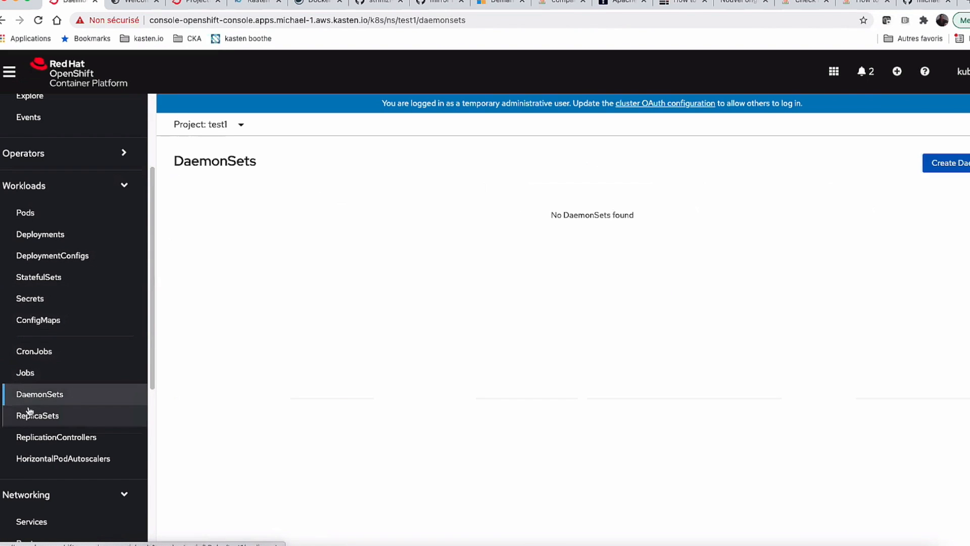
left_click(62, 458)
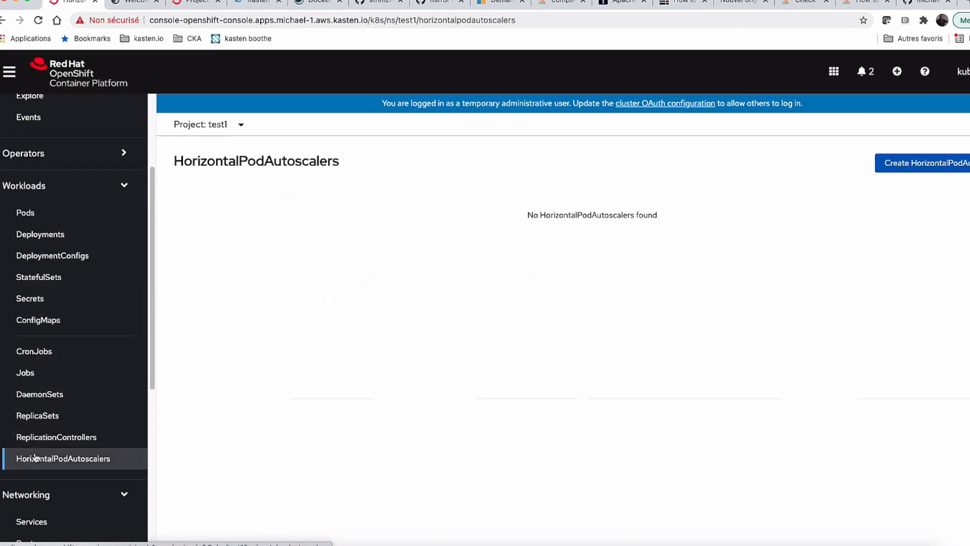
Step: Check test1's two services, empty network policies and bound 1 GiB claim, then return to the django-psql-persistent route
left_click(31, 295)
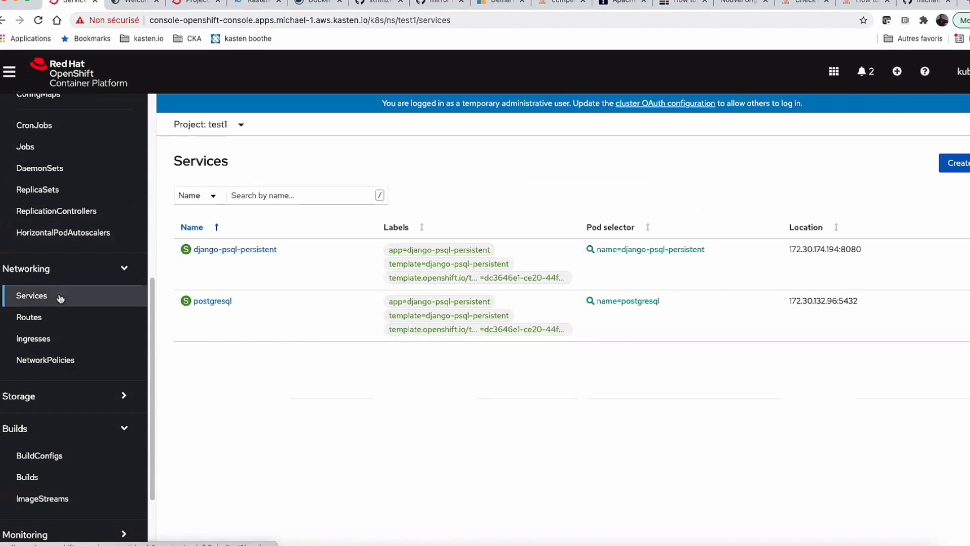
mouse_move(30, 316)
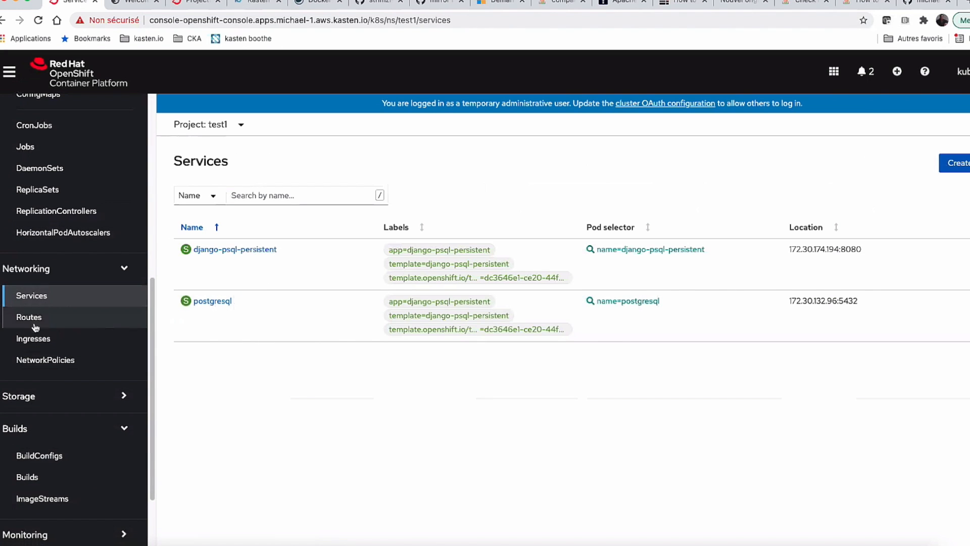
left_click(28, 317)
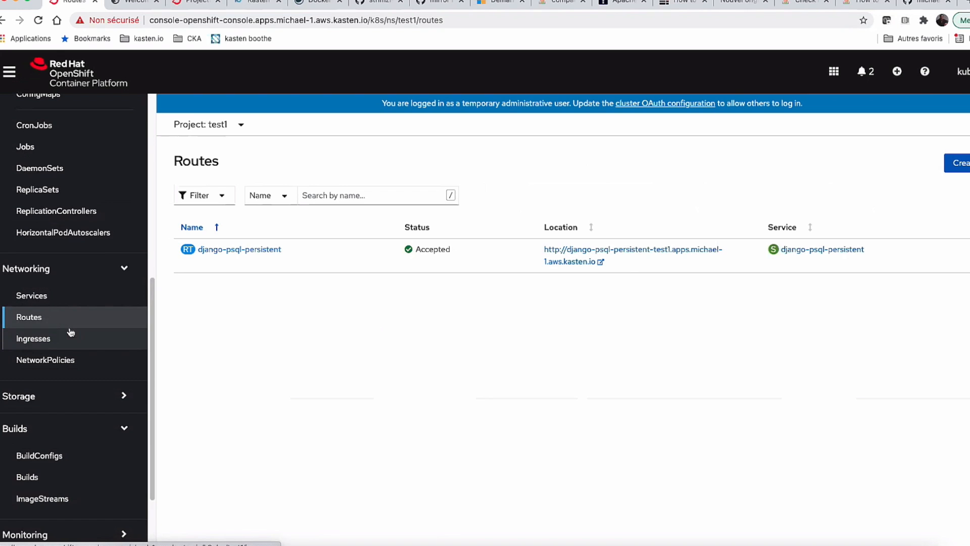
mouse_move(51, 348)
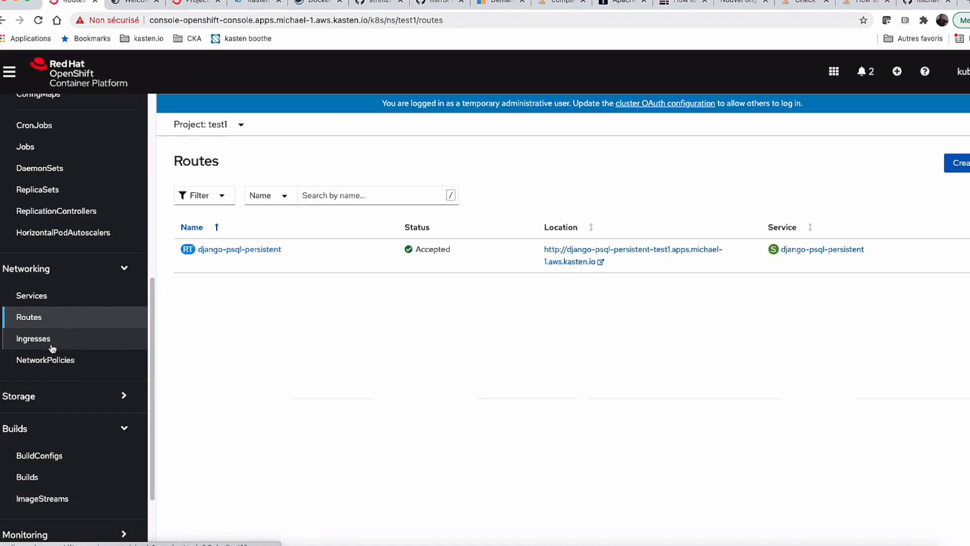
left_click(45, 359)
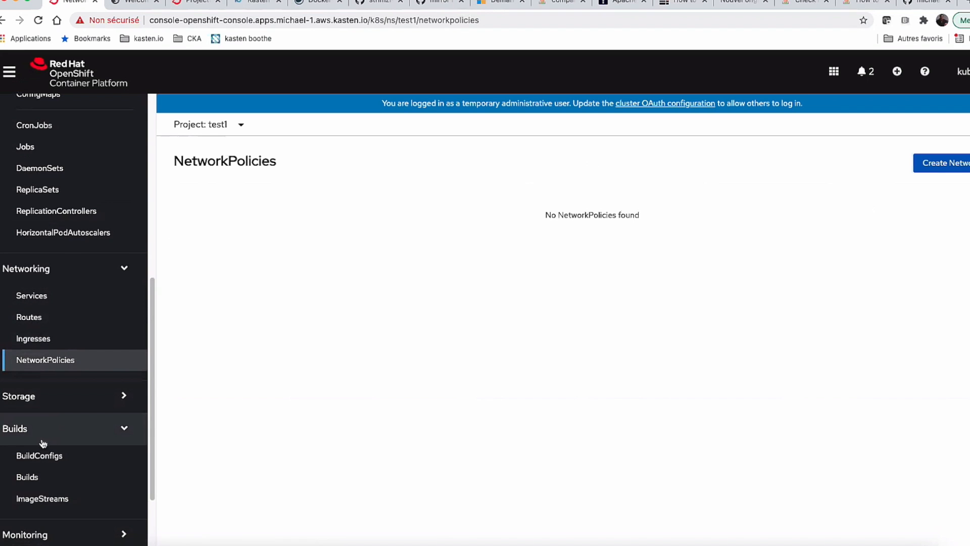
left_click(60, 444)
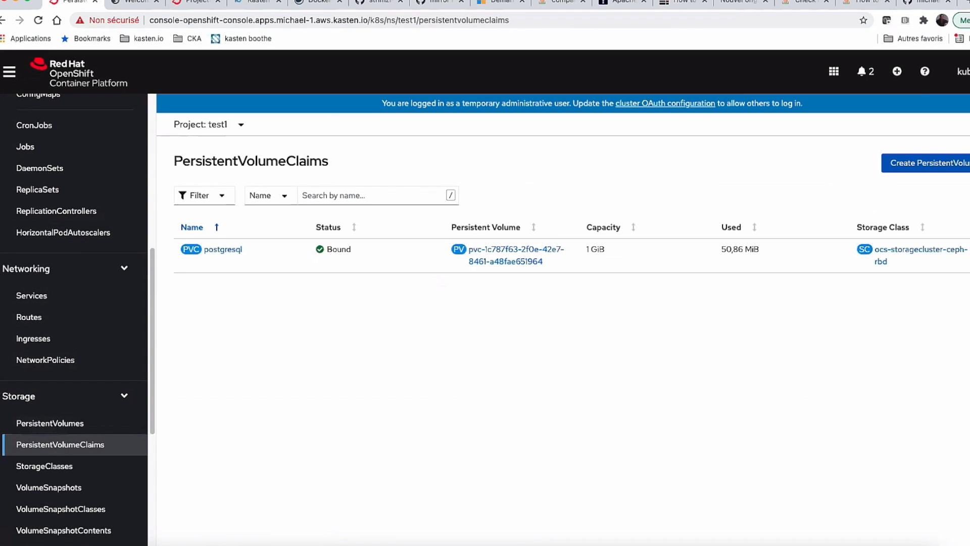
scroll("down", 3)
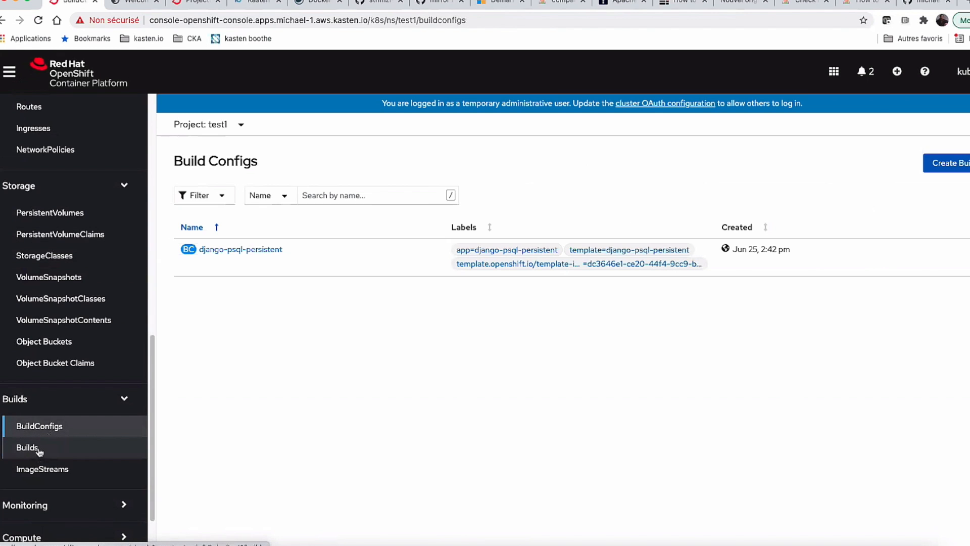
left_click(29, 339)
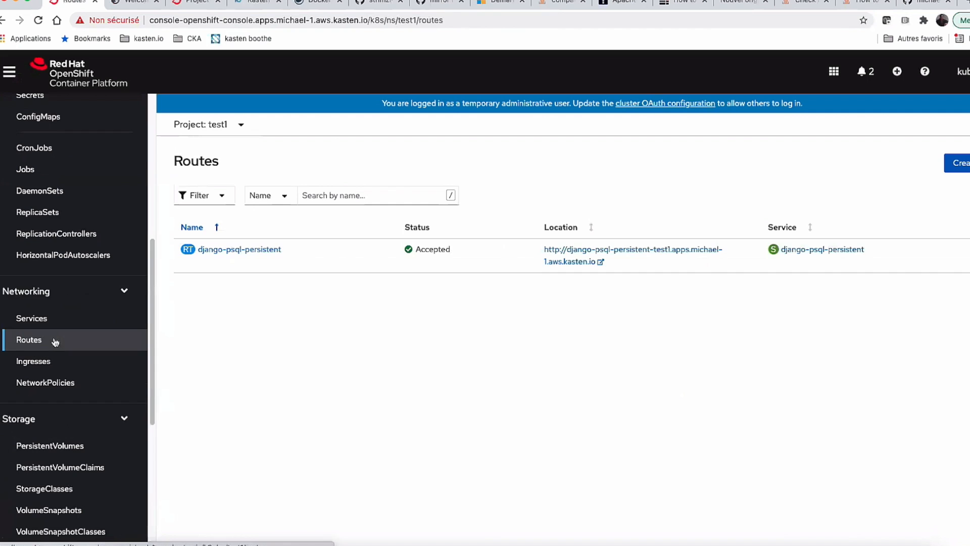
mouse_move(579, 246)
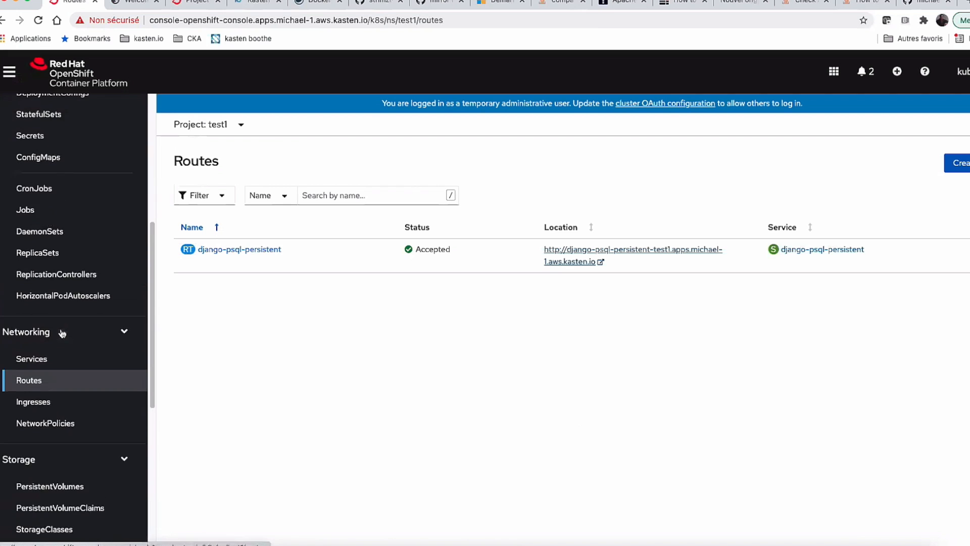
Step: In the postgresql-1-pw5lm pod terminal, run psql and select the three welcome_pageview rows
left_click(25, 330)
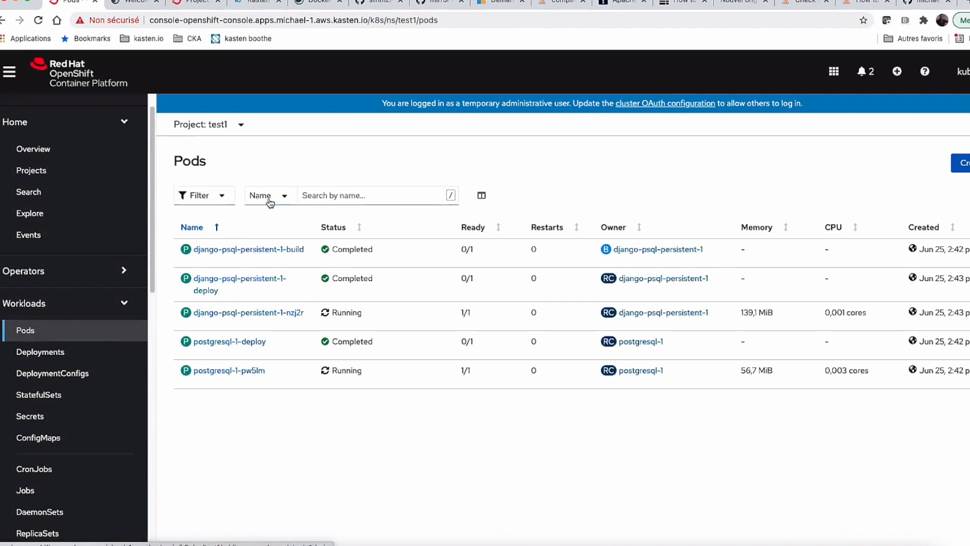
left_click(229, 370)
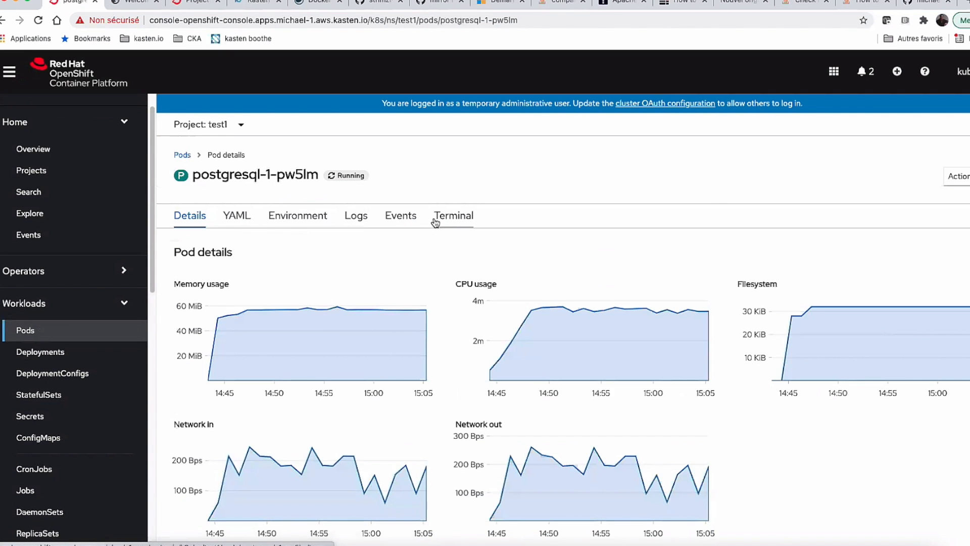
left_click(453, 215)
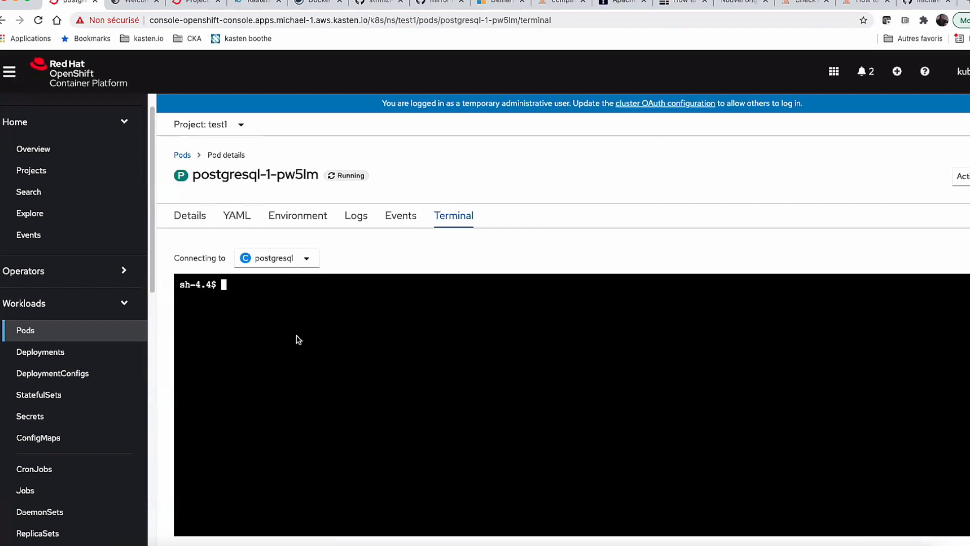
type("psql")
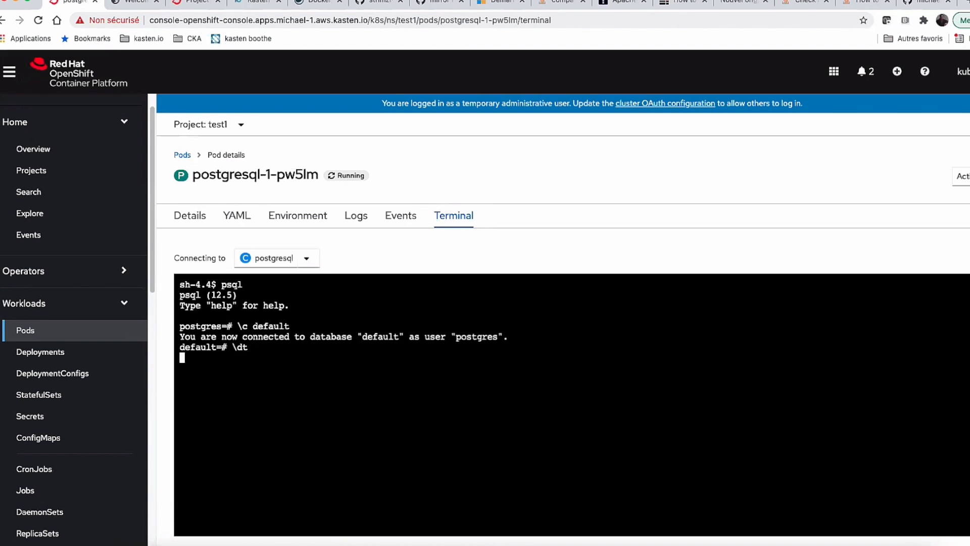
type("select * from welcome_pageview;")
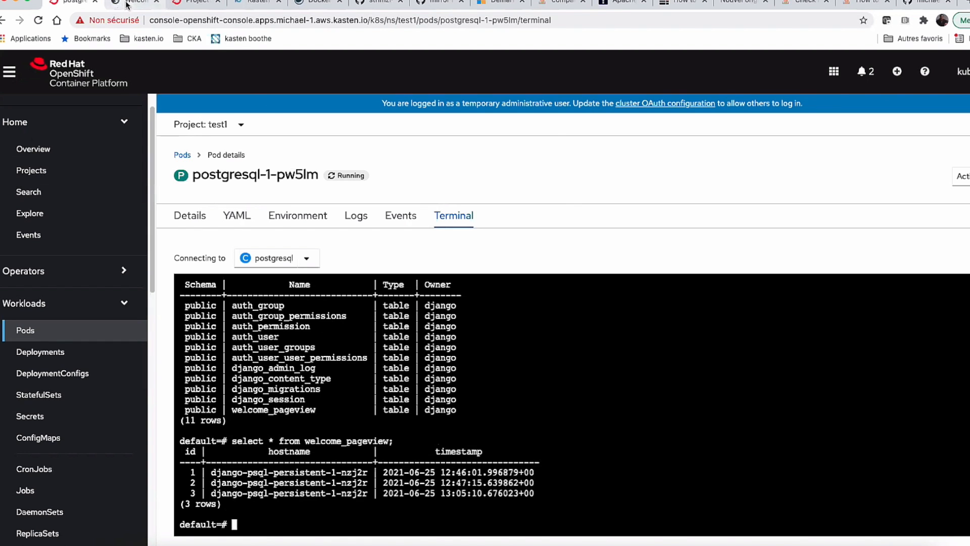
left_click(133, 3)
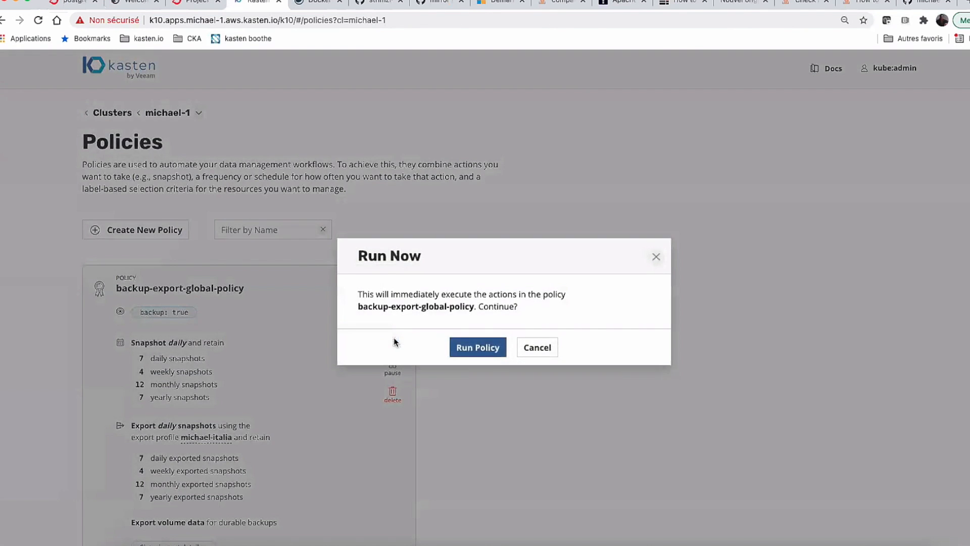
Step: Confirm Run Policy for backup-export-global-policy and scroll to its test1 and test2 backup actions
left_click(477, 347)
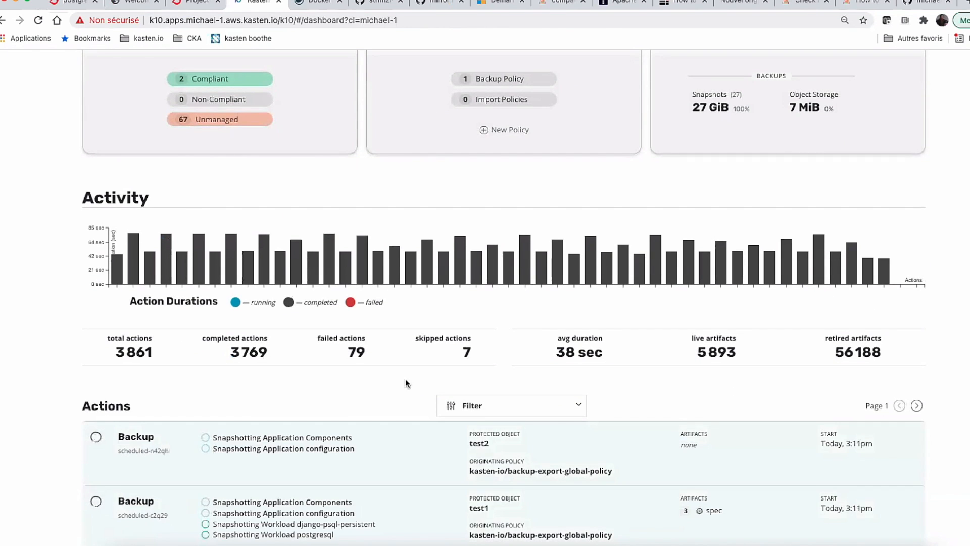
scroll("down", 3)
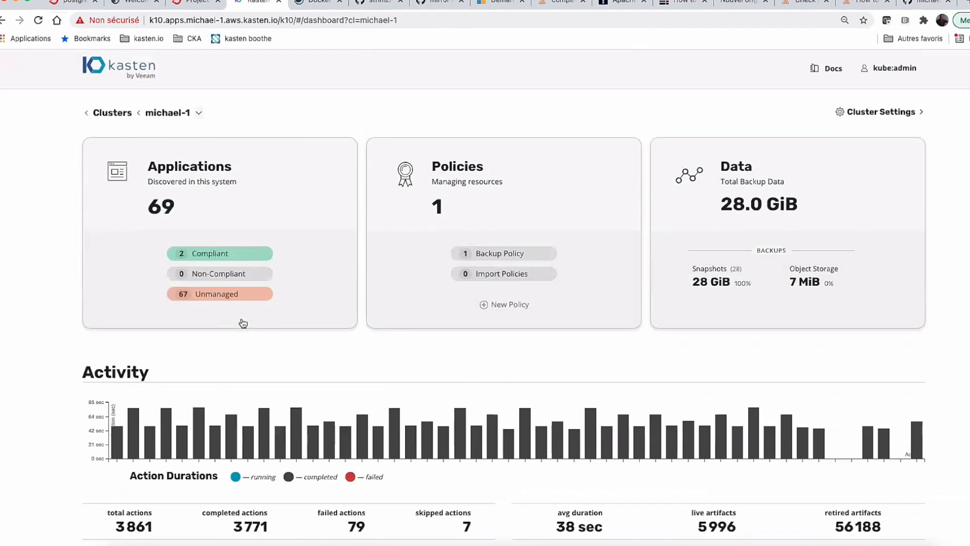
Step: Switch to the michael-2 cluster, run import-restore-global-policy now, and view the dashboard activity
left_click(198, 113)
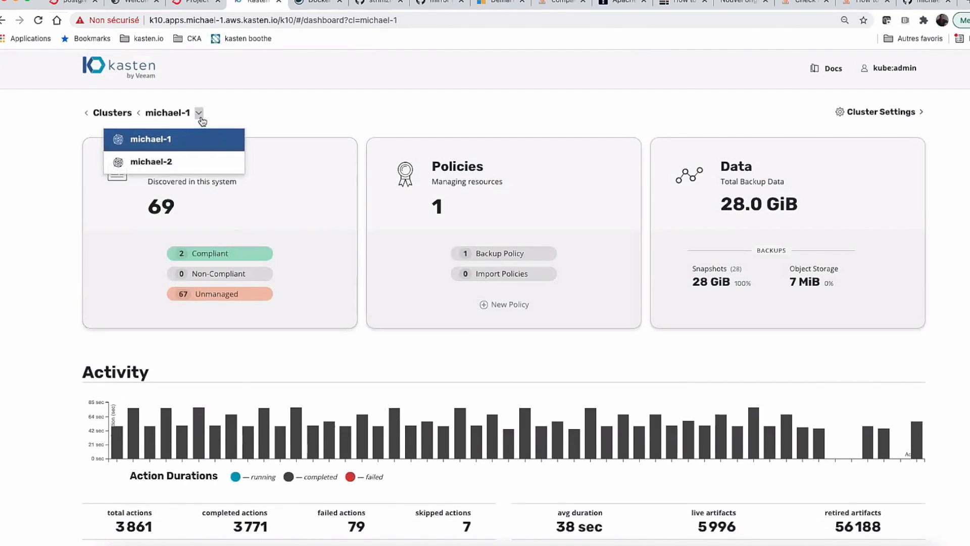
left_click(150, 162)
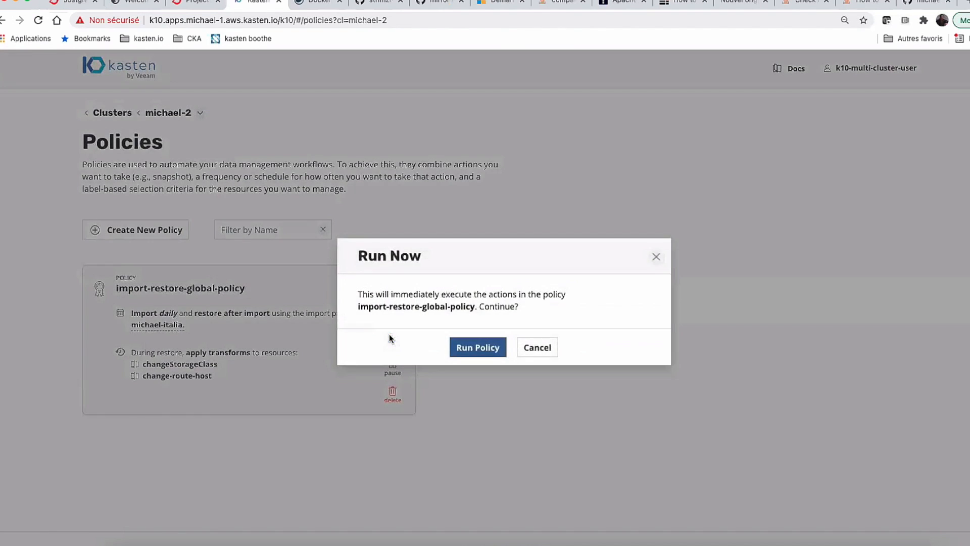
left_click(477, 347)
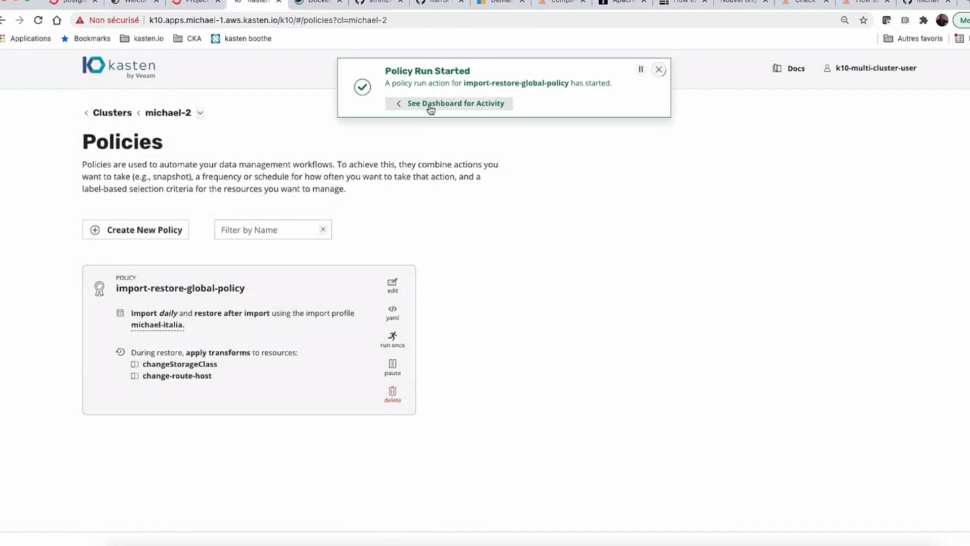
left_click(454, 103)
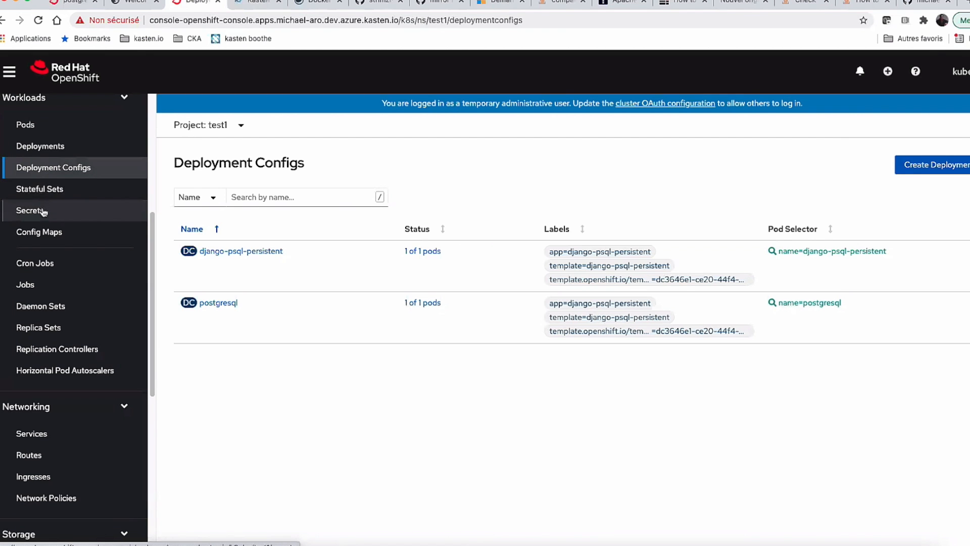
Step: Browse test1's secrets, services and routes, then open the django-psql-persistent route's Location URL
left_click(30, 210)
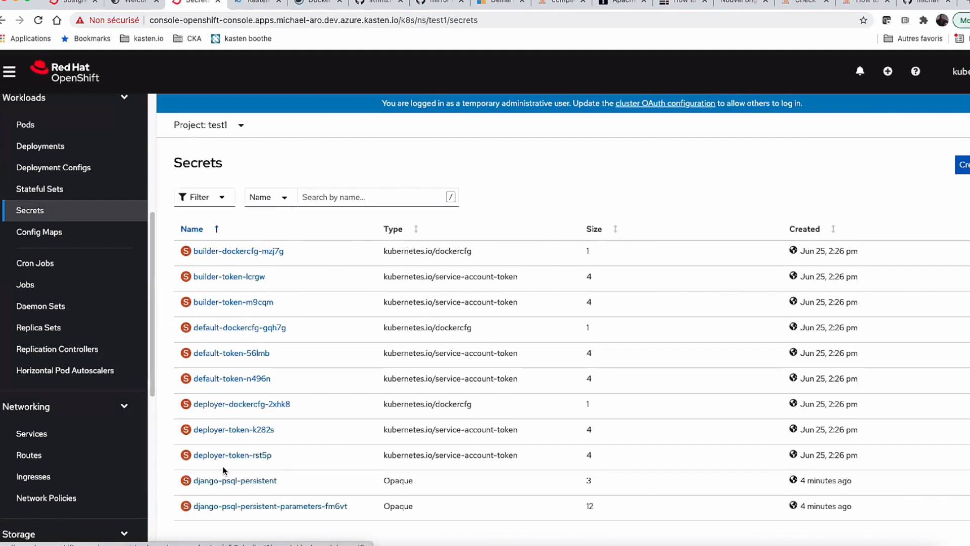
left_click(39, 231)
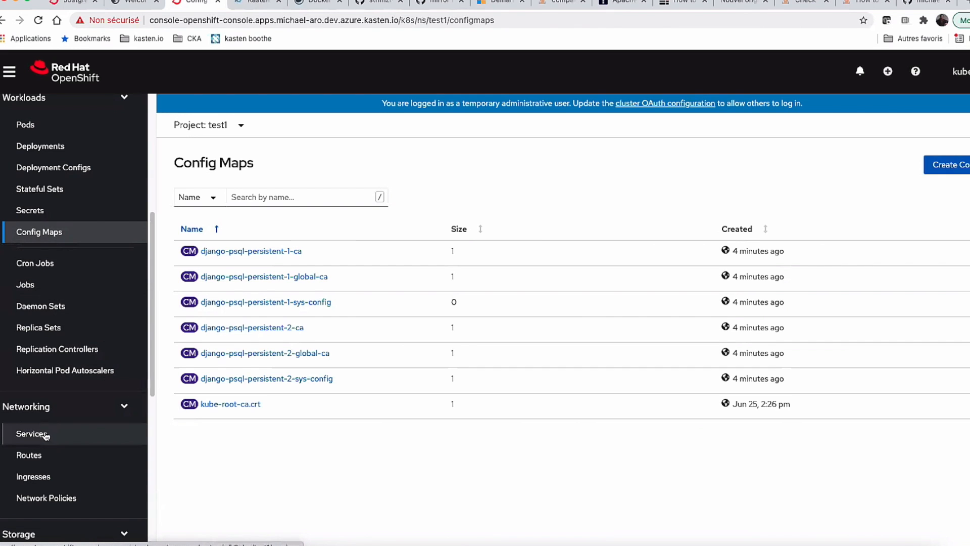
left_click(31, 433)
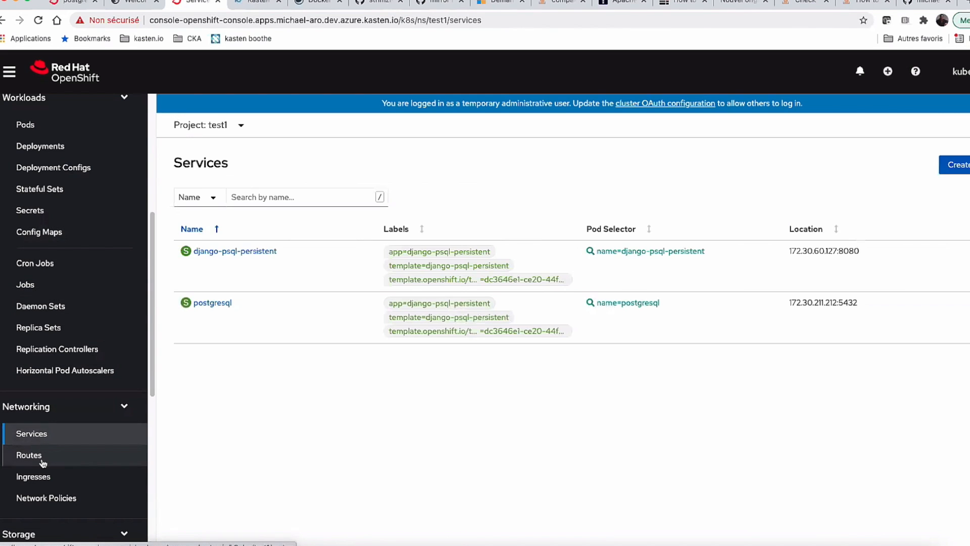
left_click(29, 455)
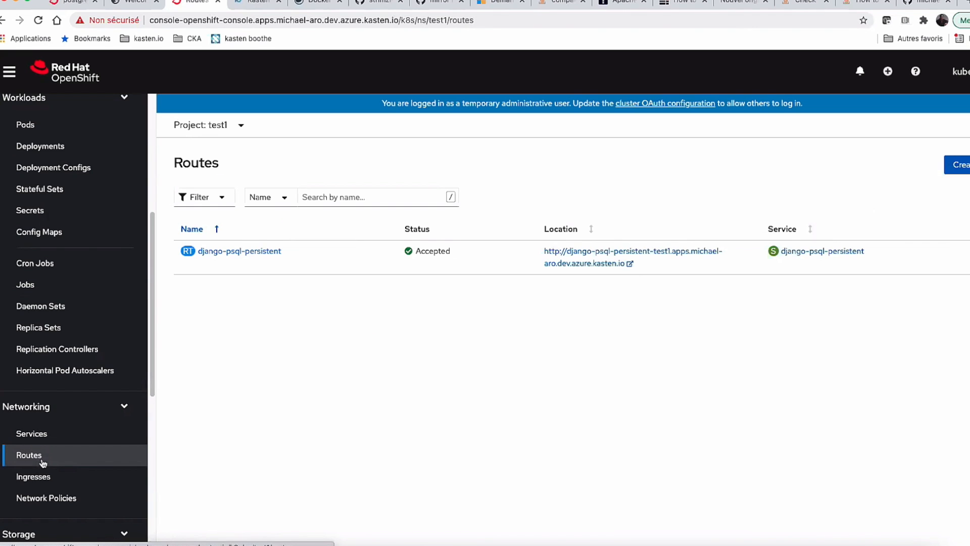
mouse_move(591, 252)
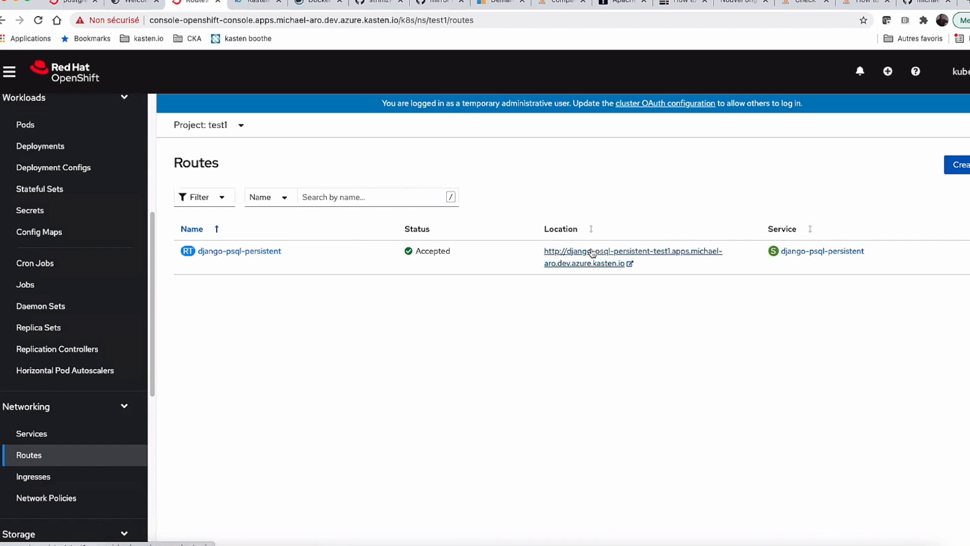
left_click(632, 251)
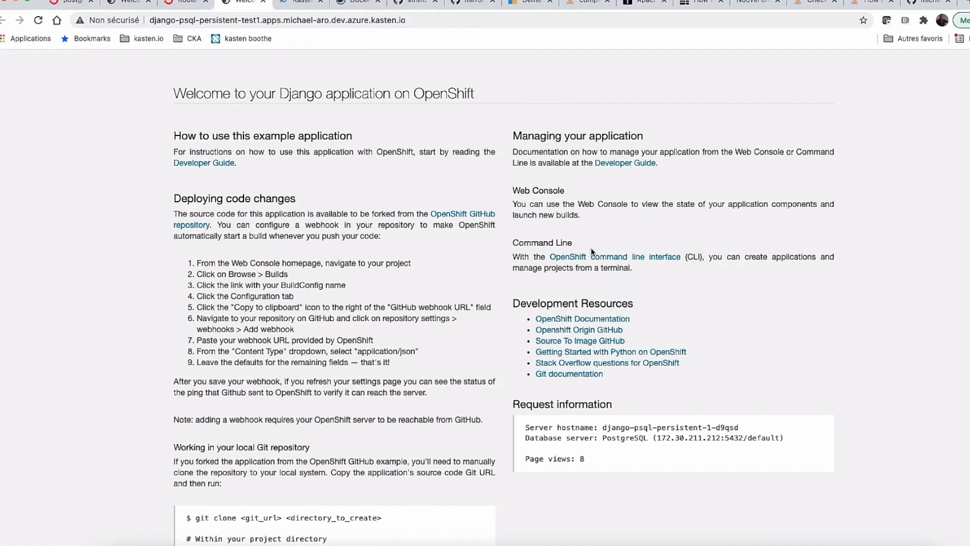
mouse_move(537, 162)
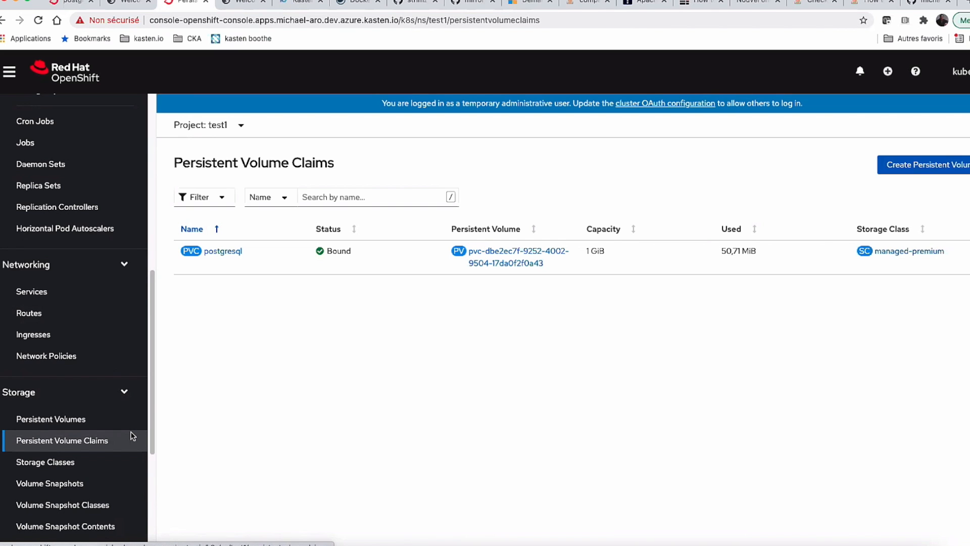
mouse_move(166, 372)
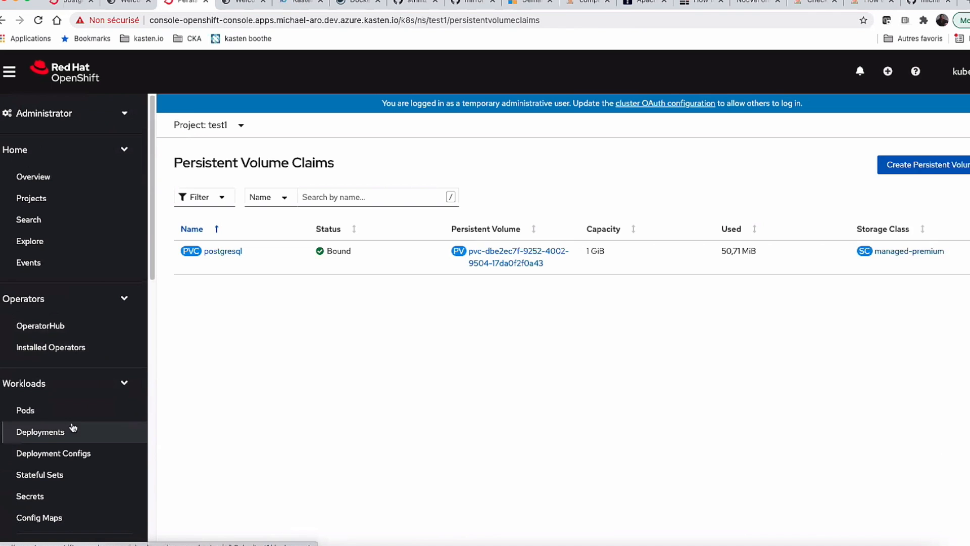
Step: Open a terminal in the running postgresql-1-v7s6j pod in test1
left_click(25, 410)
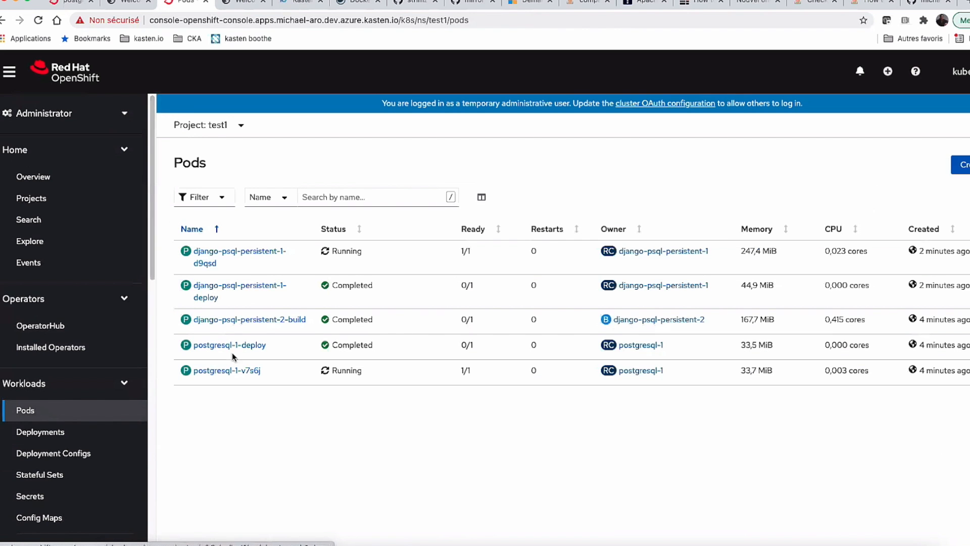
left_click(225, 370)
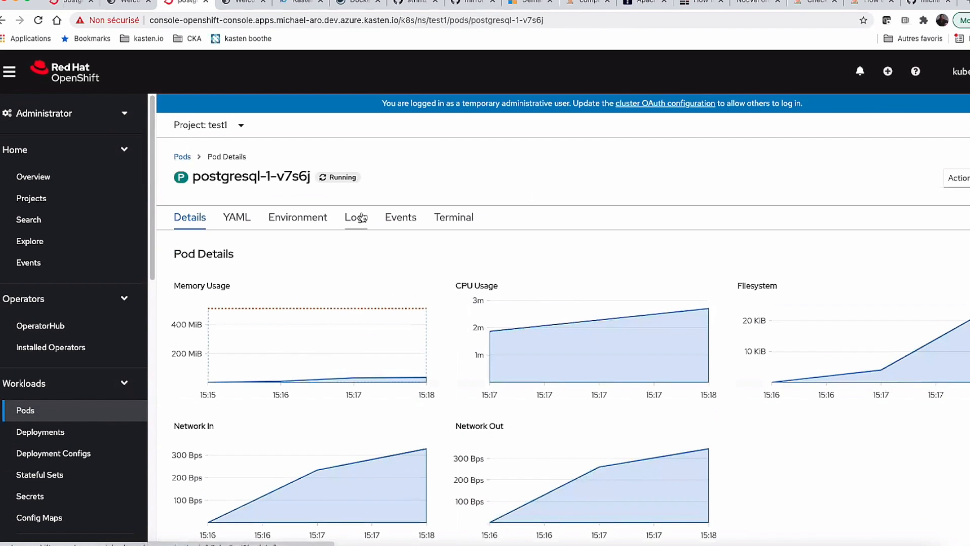
left_click(454, 217)
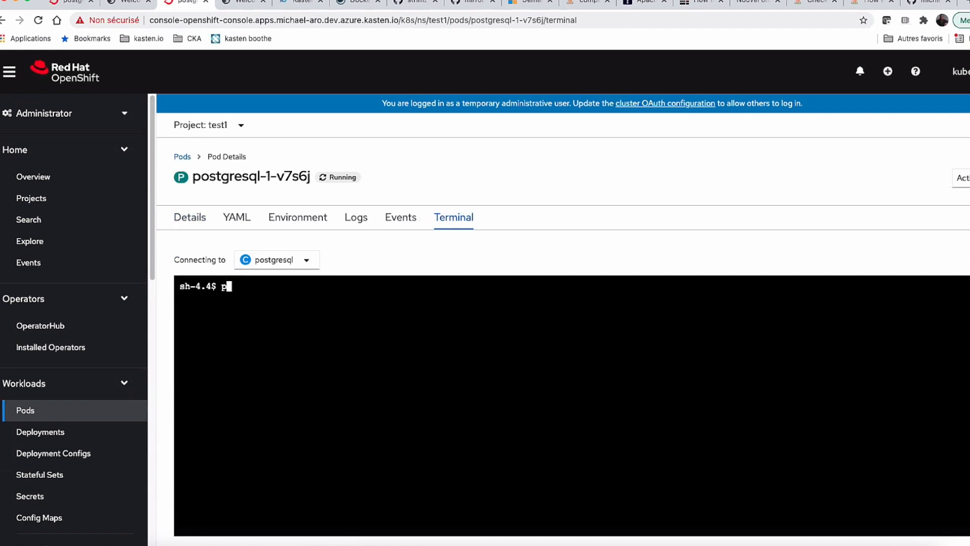
Step: Run psql, connect to the default database, list tables, and select the eight welcome_pageview rows
type("sql")
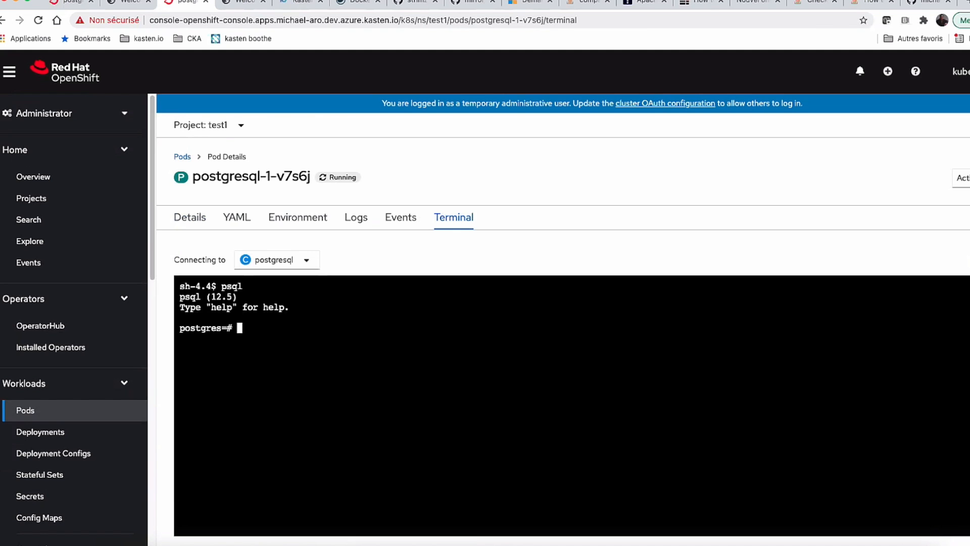
type("\\c default")
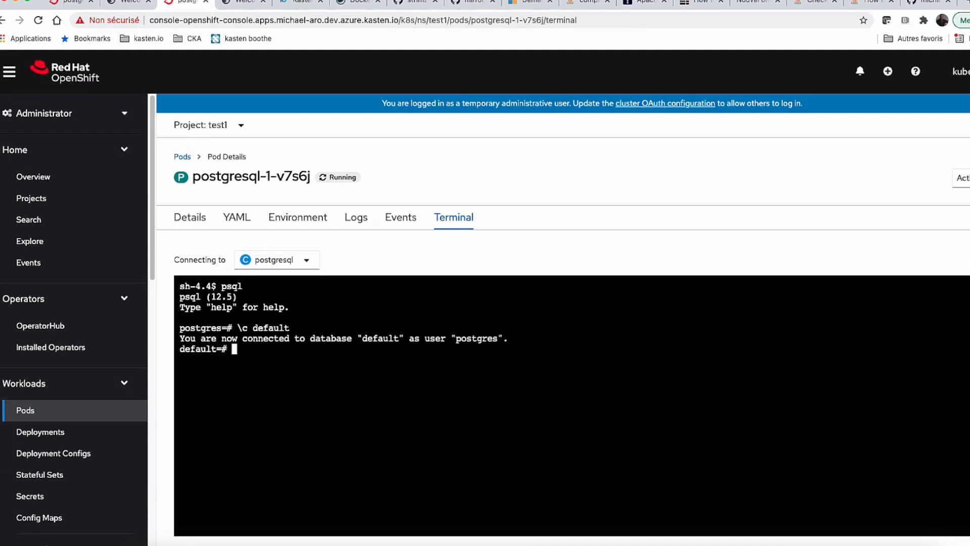
type("\\dt")
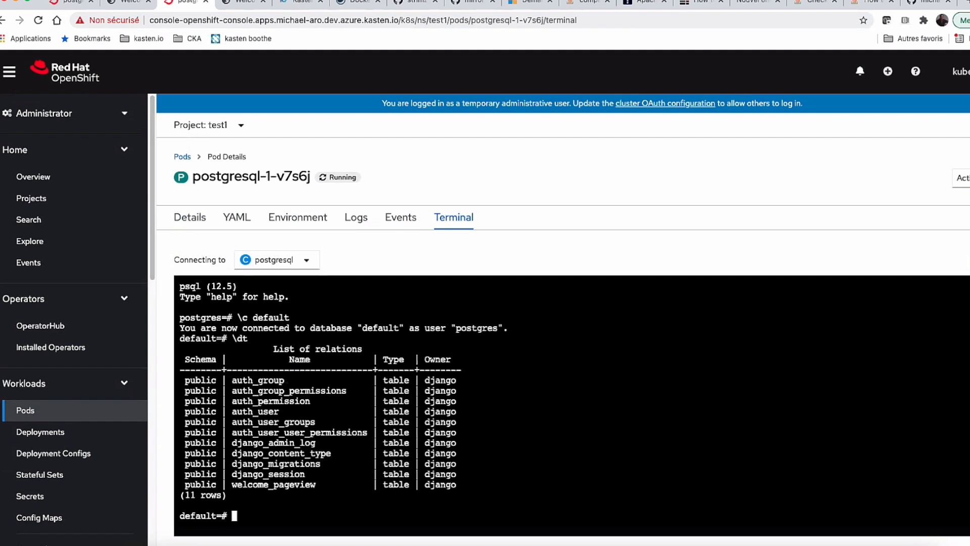
type("select * from welcome_pageview;")
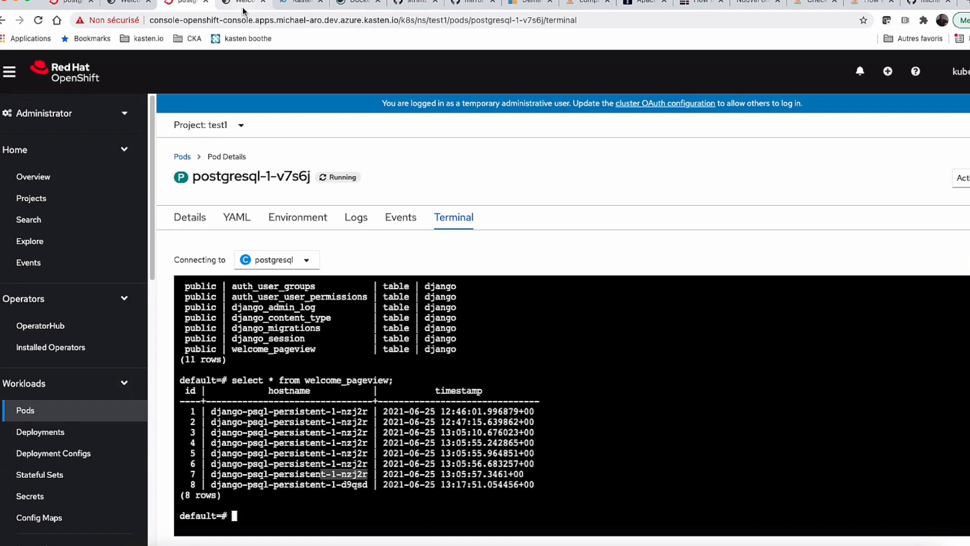
left_click(241, 3)
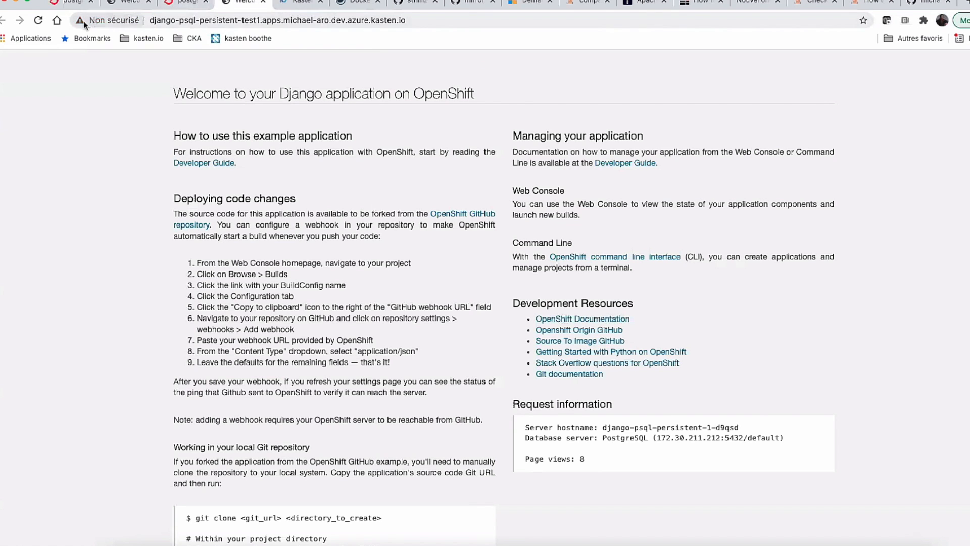
left_click(38, 20)
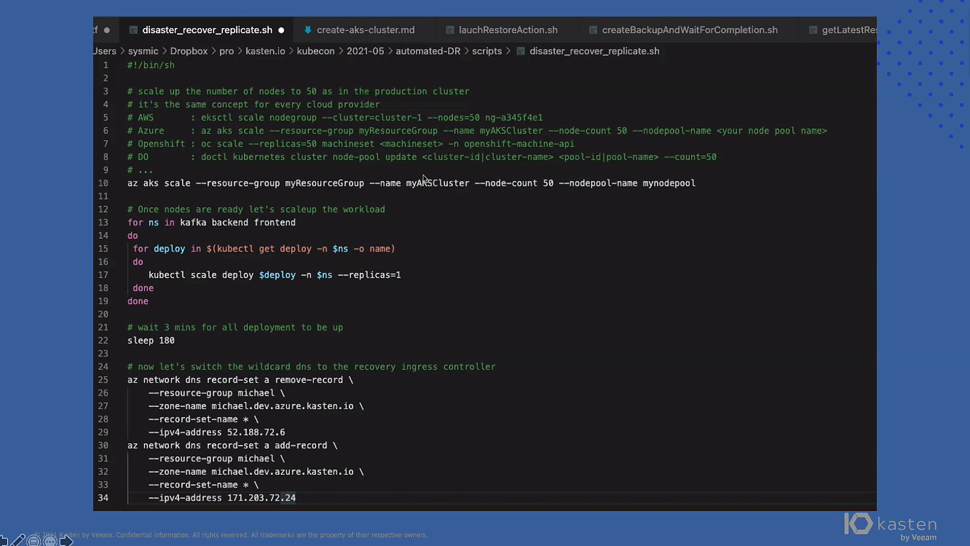
mouse_move(539, 185)
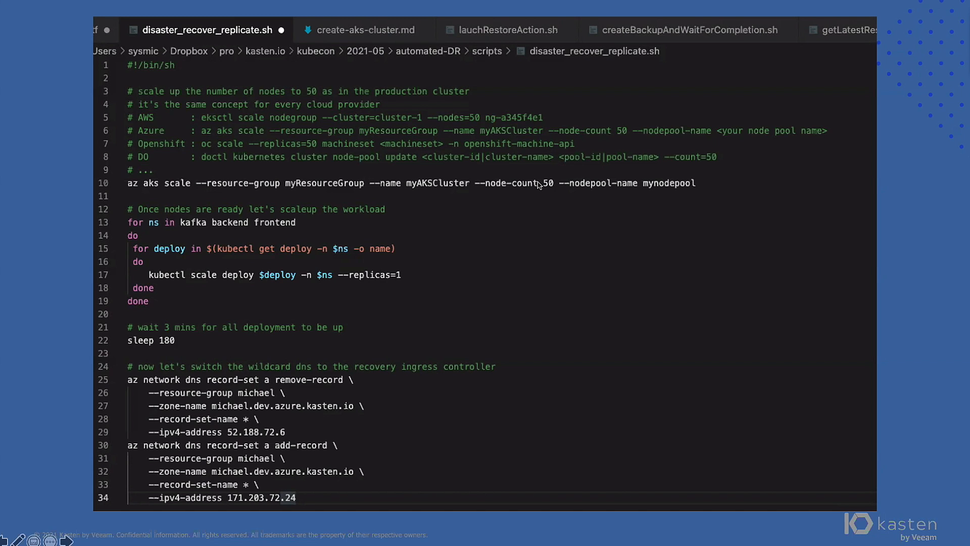
mouse_move(312, 223)
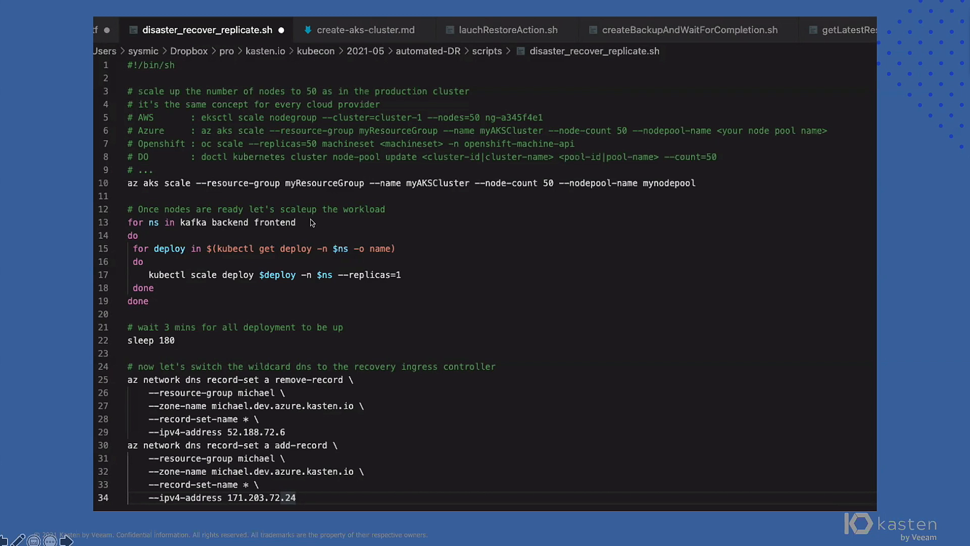
mouse_move(267, 296)
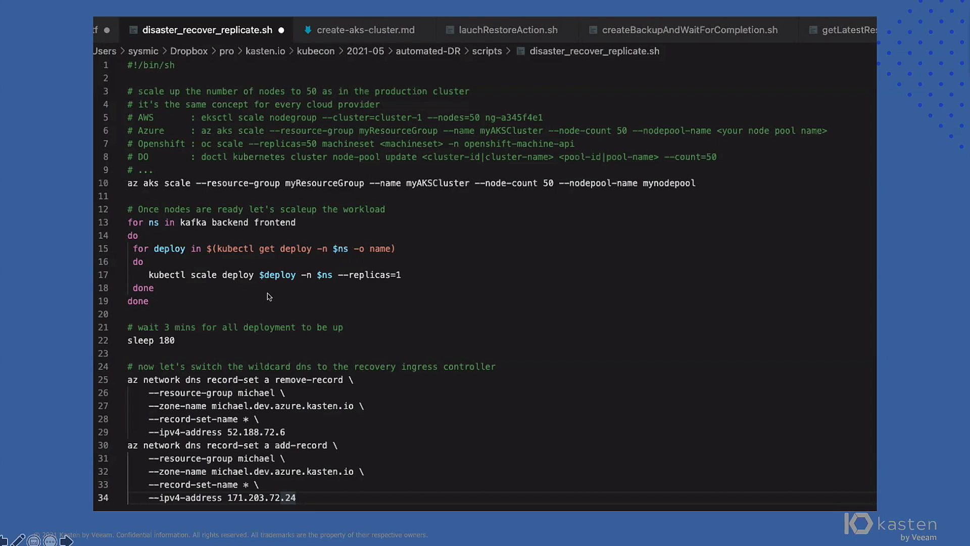
mouse_move(469, 290)
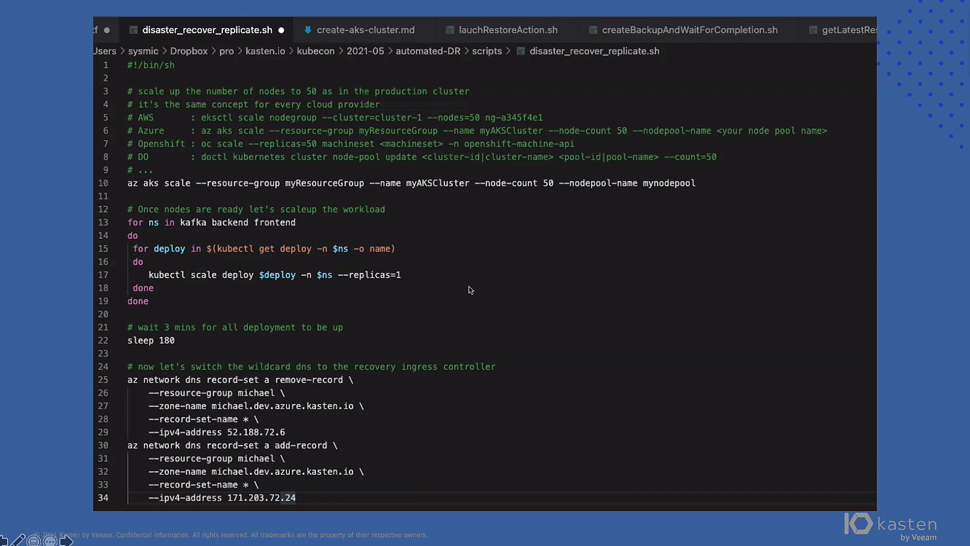
mouse_move(170, 368)
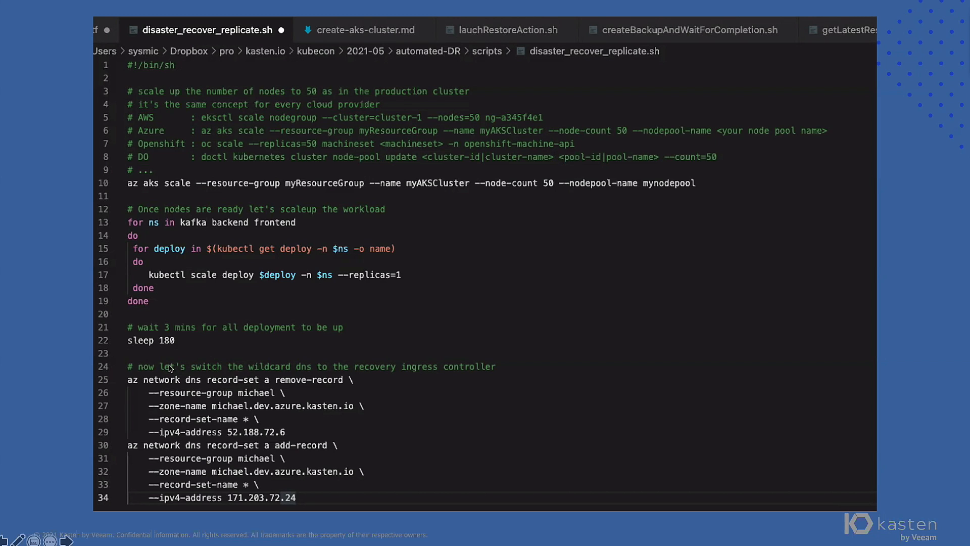
mouse_move(636, 384)
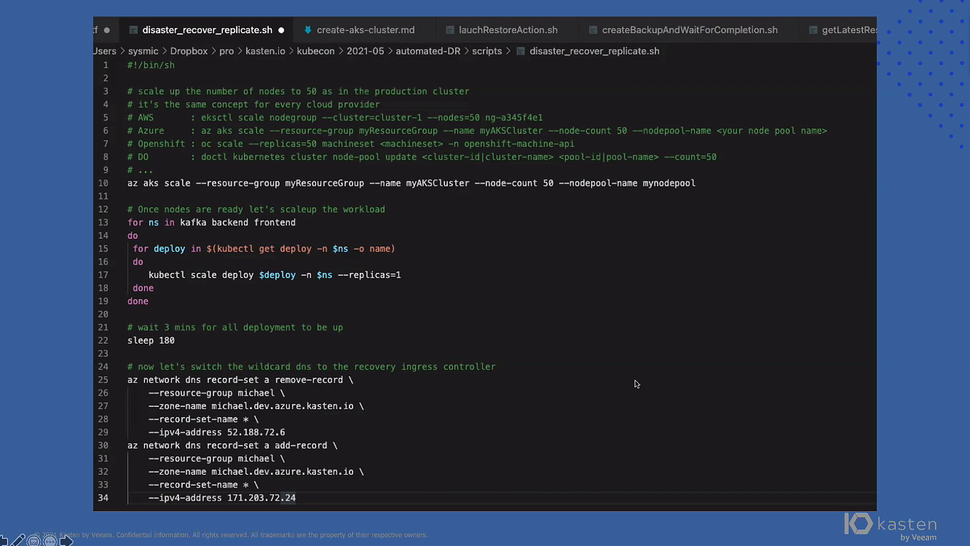